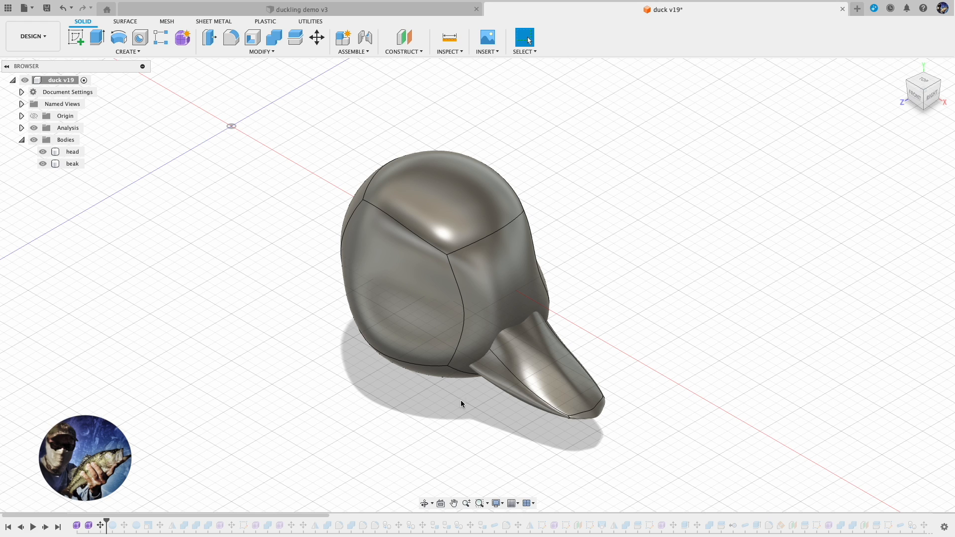
{"action": "mouse_move", "coordinate": [508, 438]}
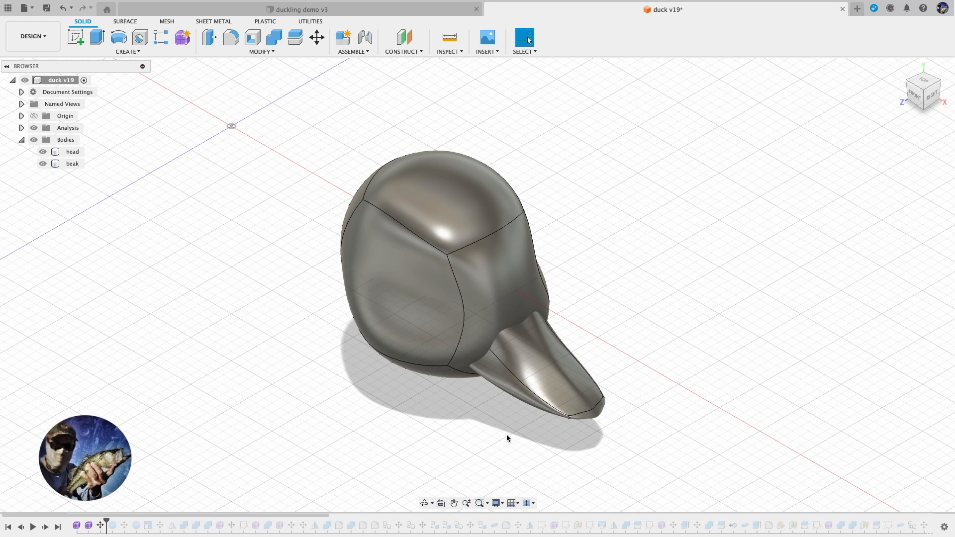
Step: Pull the body's lower face upward to flatten the beak, then start a new empty design
{"action": "left_click", "coordinate": [72, 151]}
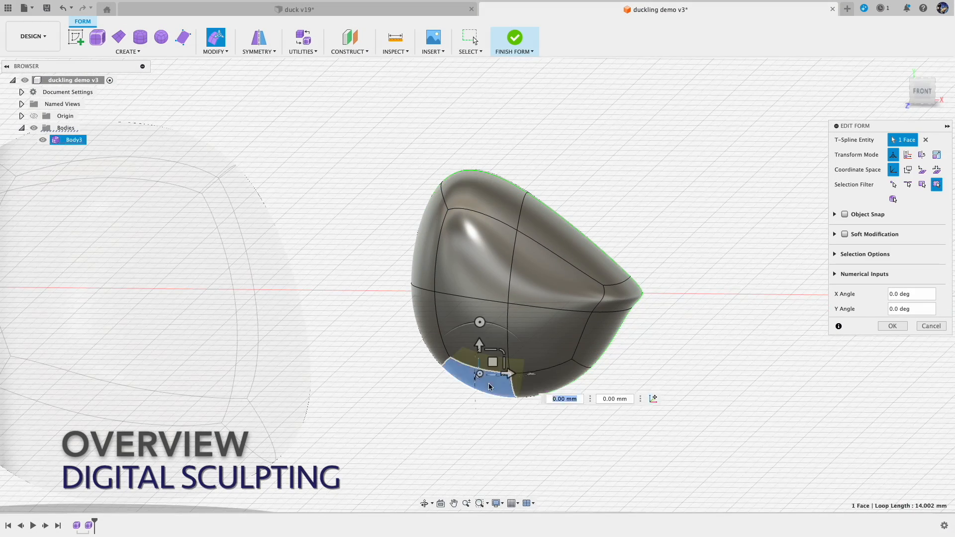
{"action": "left_click_drag", "start_coordinate": [491, 362], "coordinate": [471, 238]}
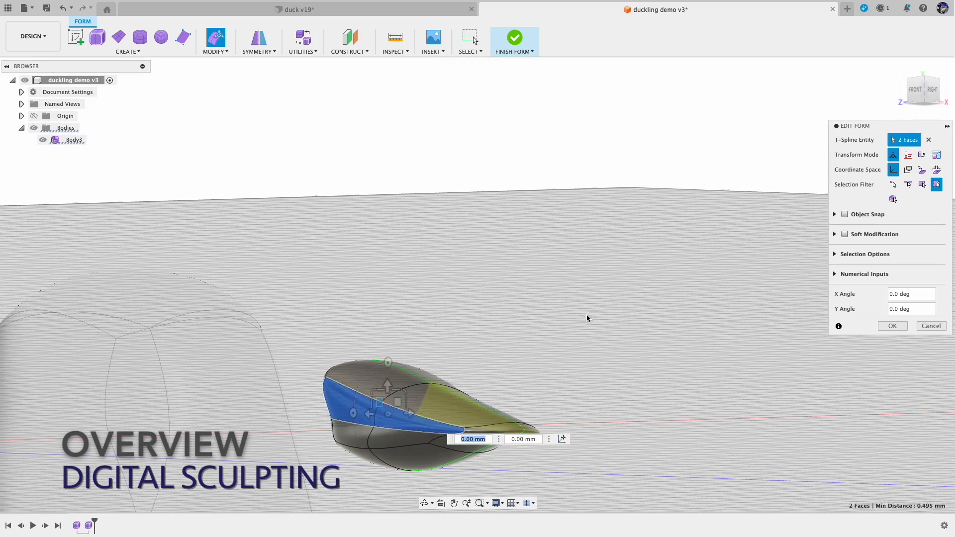
{"action": "left_click", "coordinate": [514, 37]}
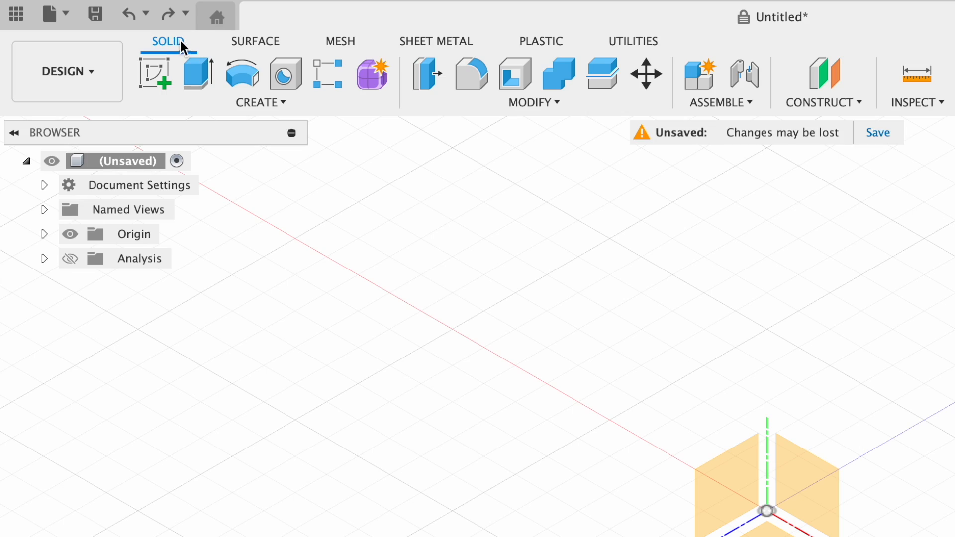
{"action": "mouse_move", "coordinate": [372, 75]}
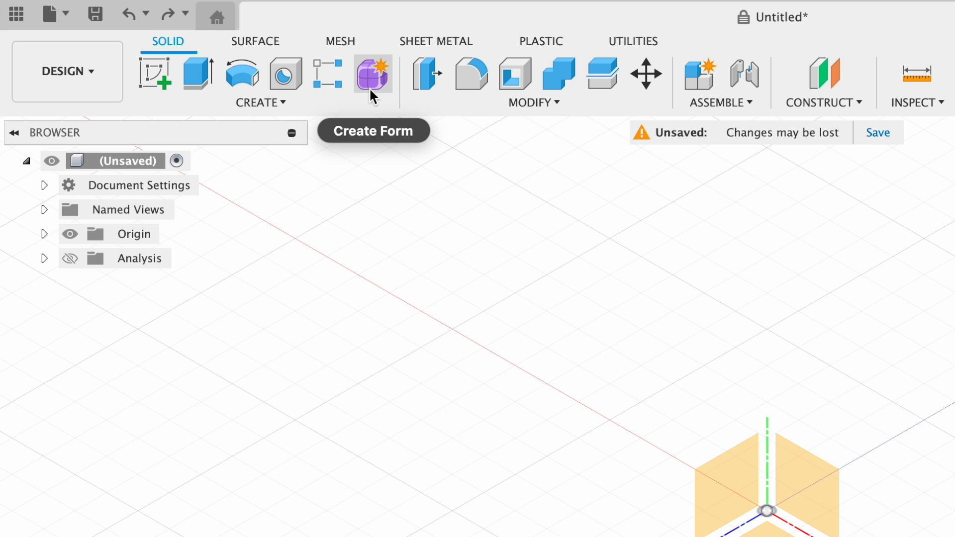
{"action": "mouse_move", "coordinate": [372, 75]}
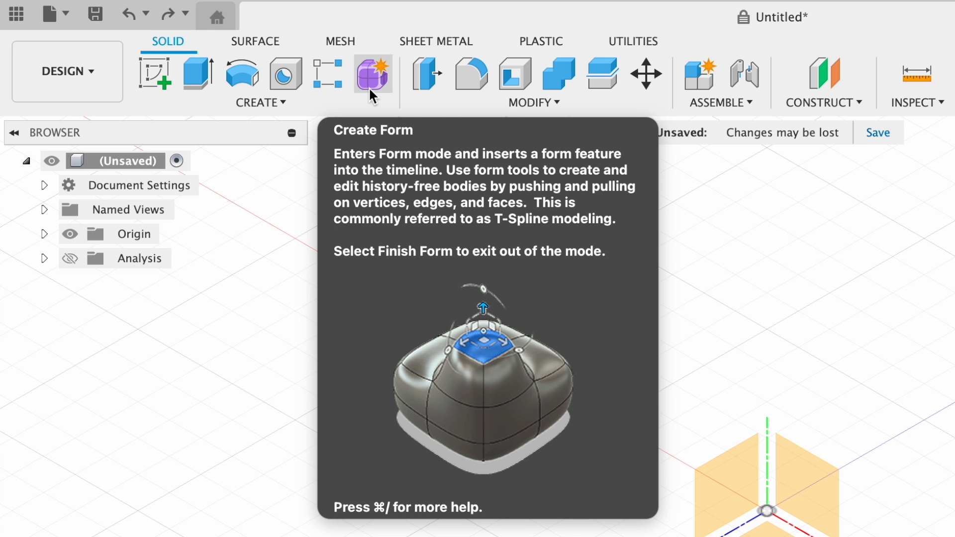
{"action": "mouse_move", "coordinate": [274, 31]}
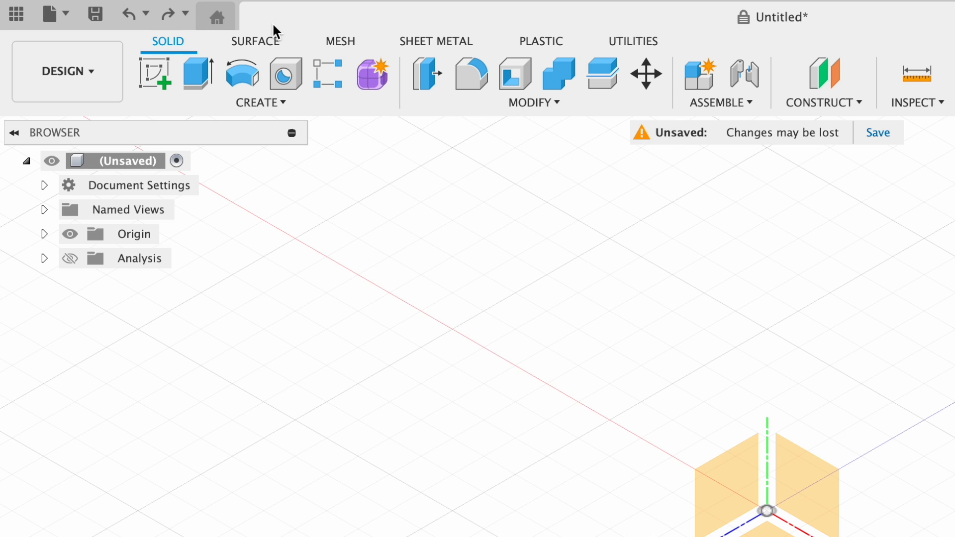
Step: Check the Surface tools, then enter the Form workspace for T-spline sculpting
{"action": "left_click", "coordinate": [255, 40]}
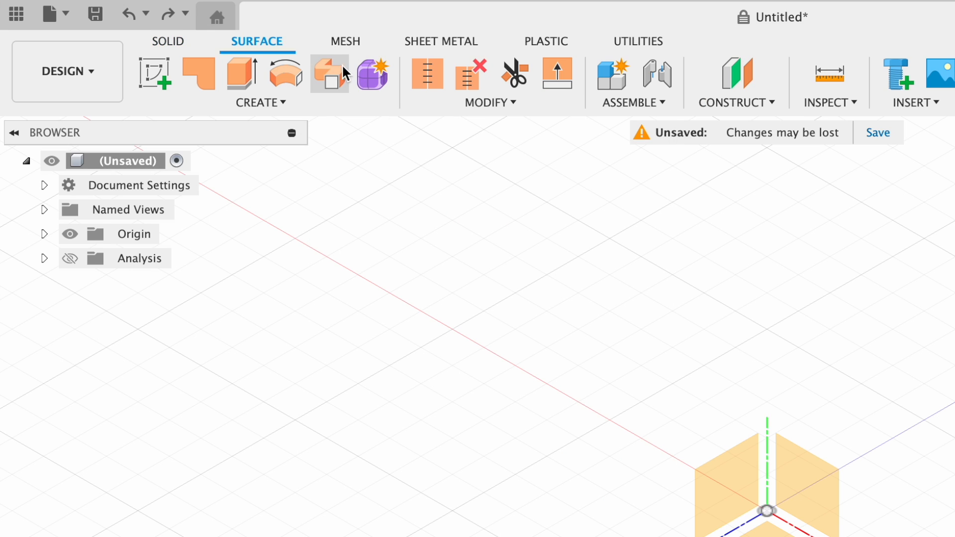
{"action": "mouse_move", "coordinate": [373, 76]}
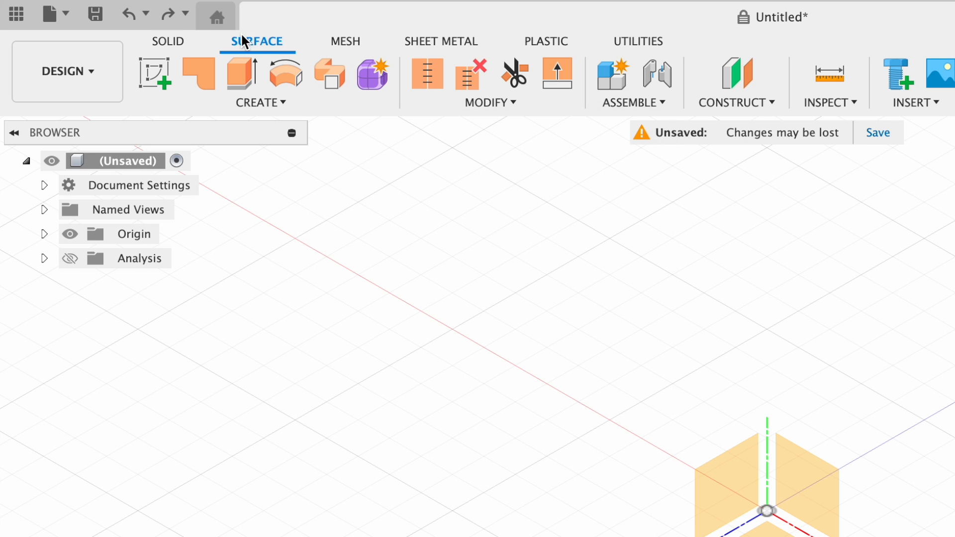
{"action": "left_click", "coordinate": [169, 41]}
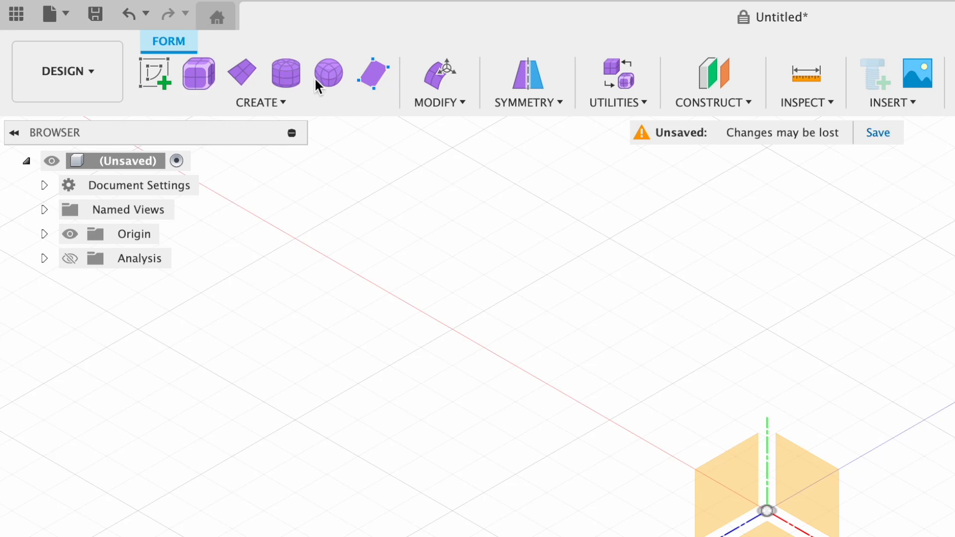
{"action": "mouse_move", "coordinate": [372, 74]}
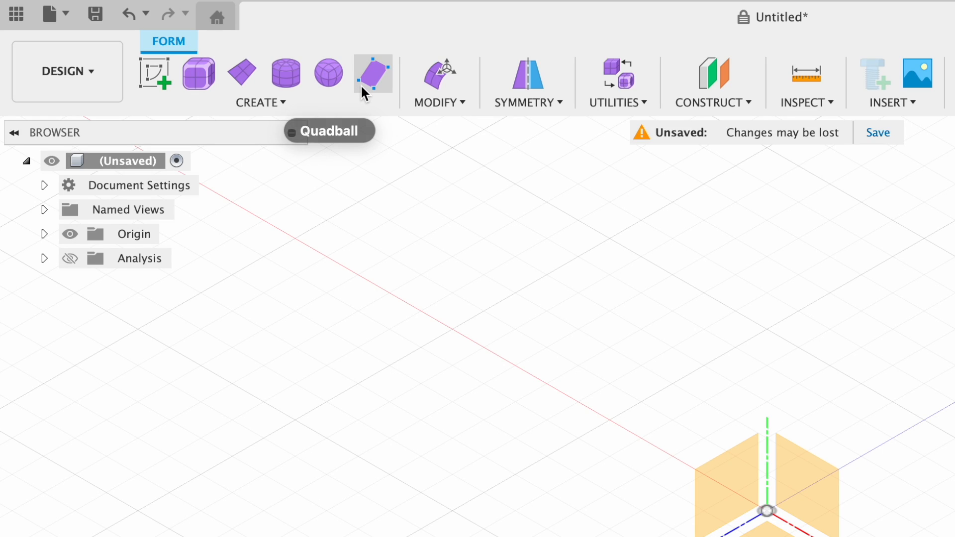
{"action": "mouse_move", "coordinate": [286, 72]}
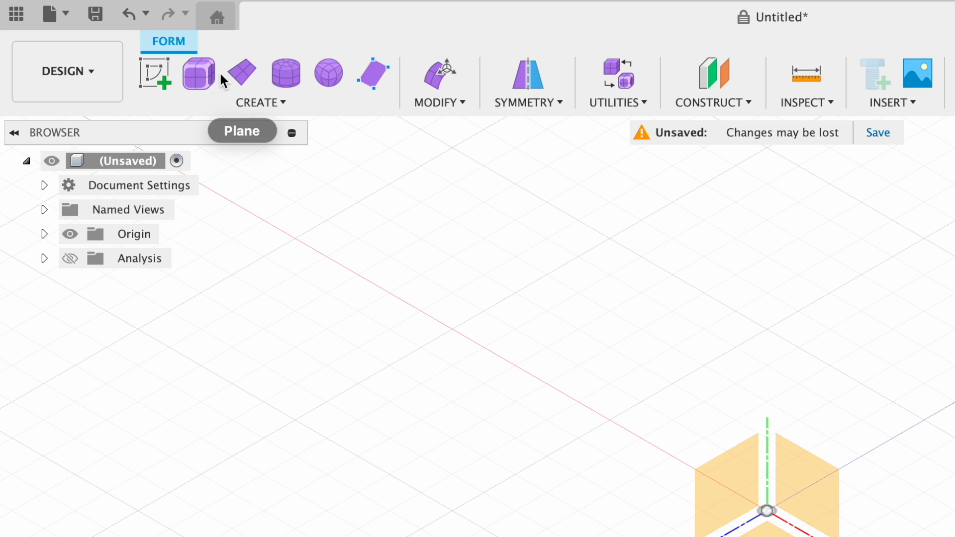
{"action": "mouse_move", "coordinate": [328, 73]}
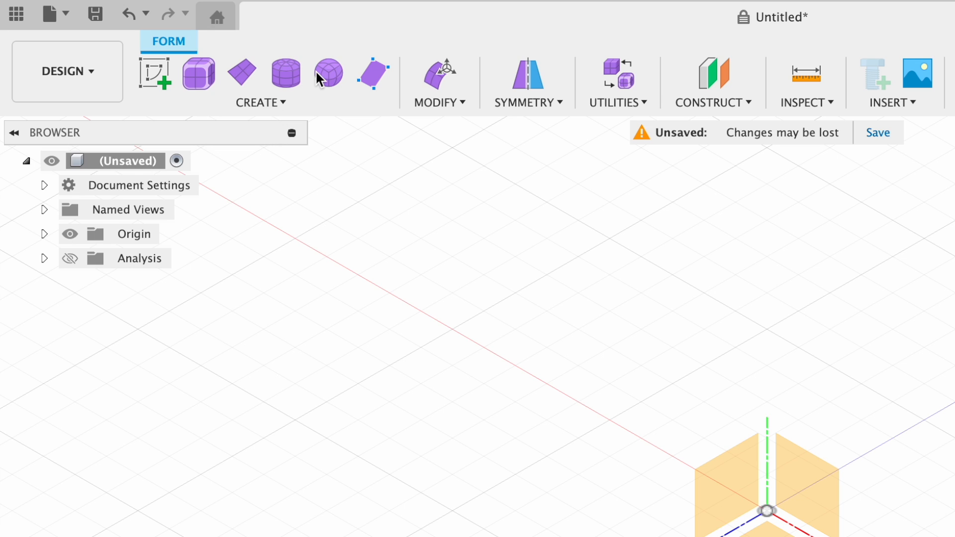
{"action": "mouse_move", "coordinate": [328, 72]}
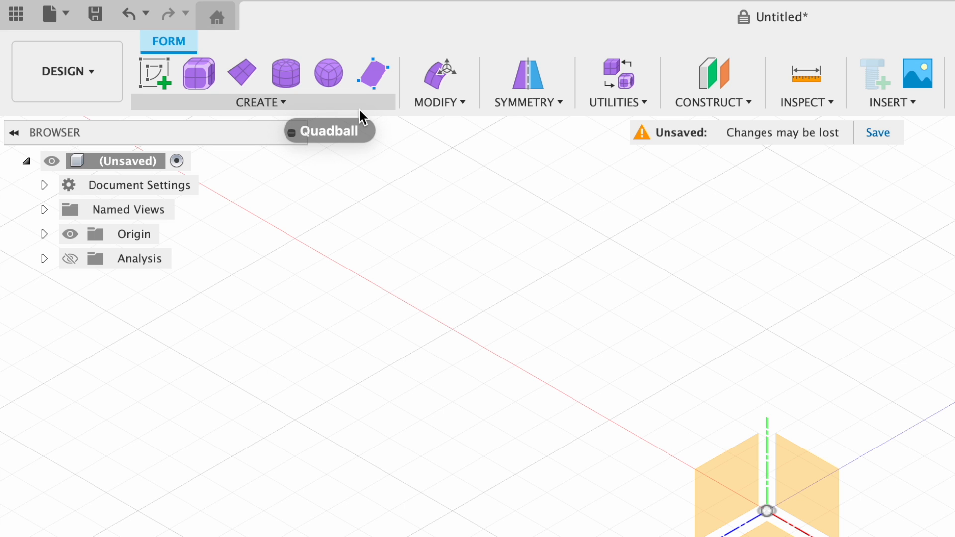
{"action": "mouse_move", "coordinate": [376, 184]}
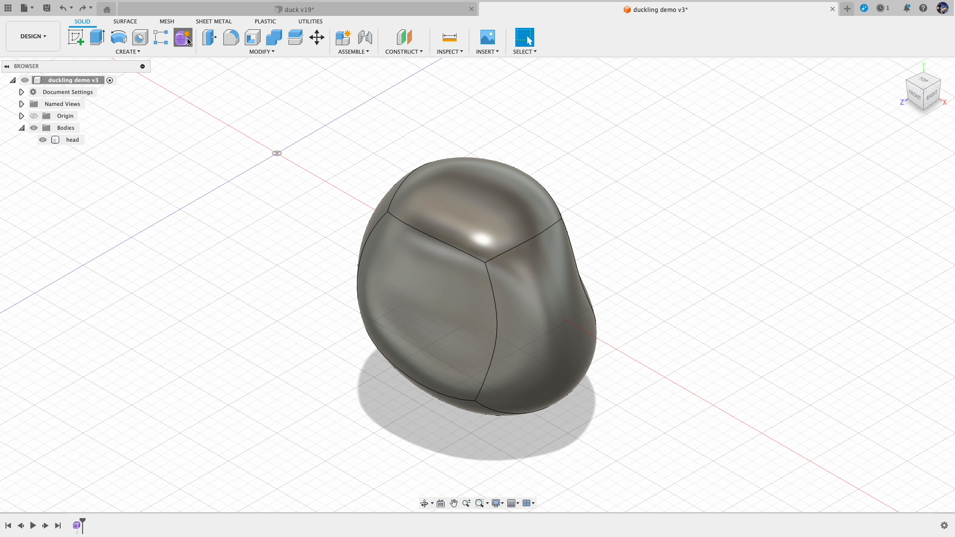
Step: Create a 10 mm quadball with 2 span faces and mirrored width symmetry beside the duck head
{"action": "left_click", "coordinate": [181, 37]}
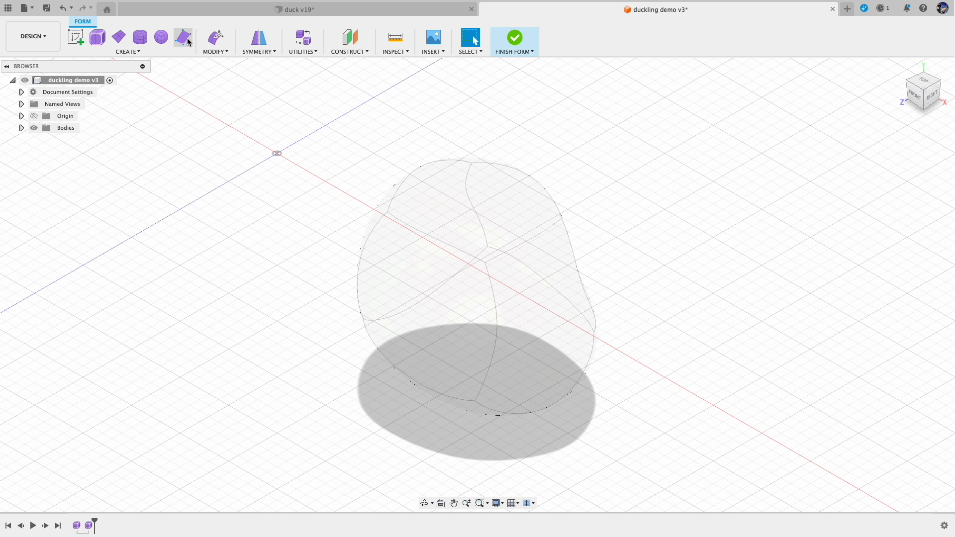
{"action": "left_click", "coordinate": [160, 37]}
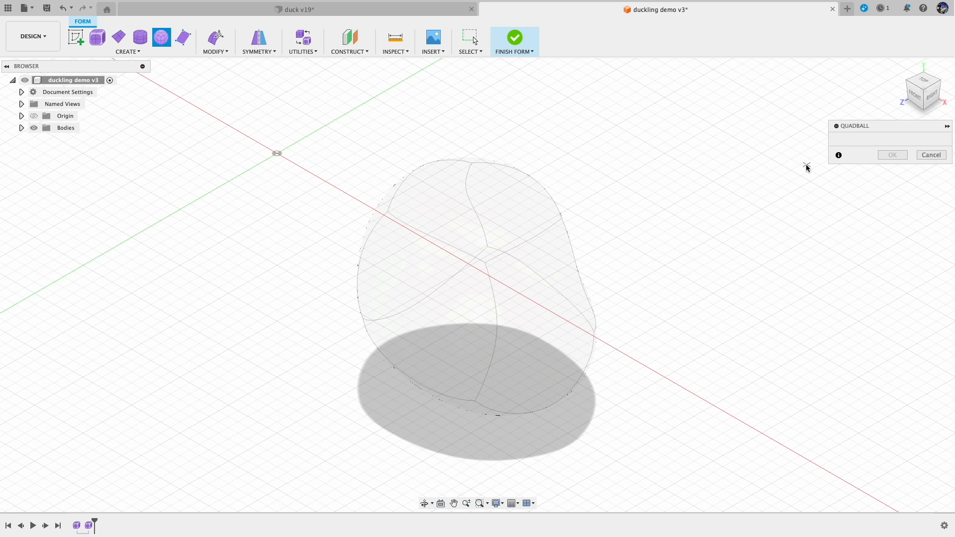
{"action": "mouse_move", "coordinate": [704, 390]}
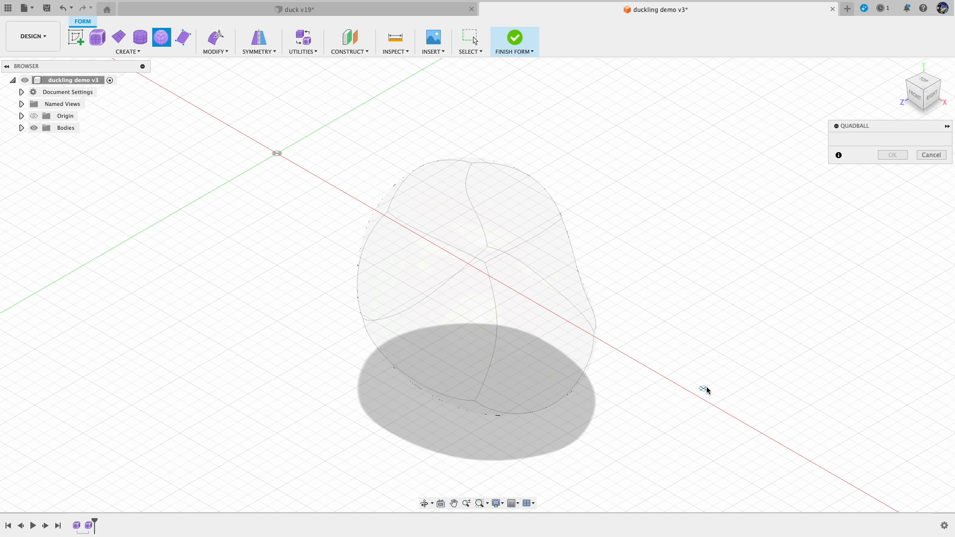
{"action": "mouse_move", "coordinate": [644, 379]}
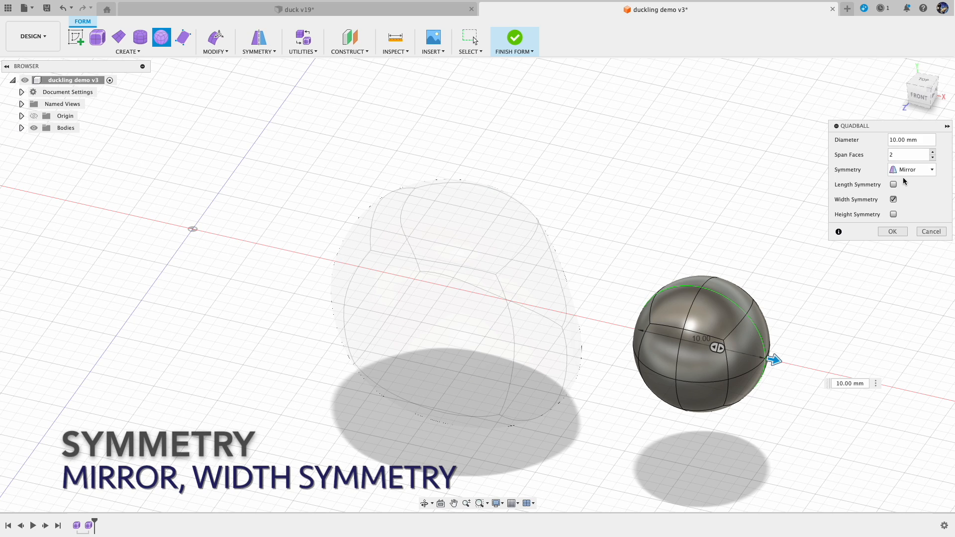
{"action": "mouse_move", "coordinate": [710, 289]}
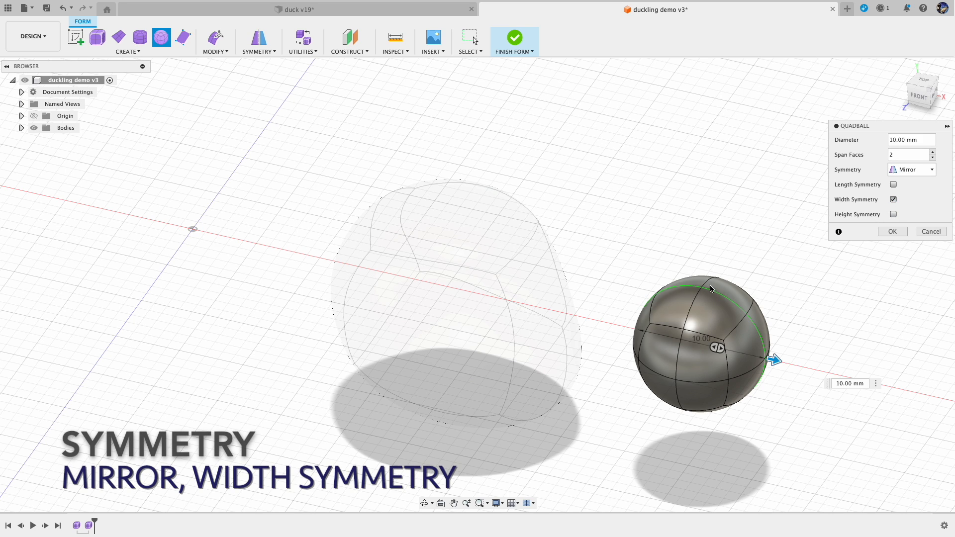
{"action": "left_click", "coordinate": [893, 199]}
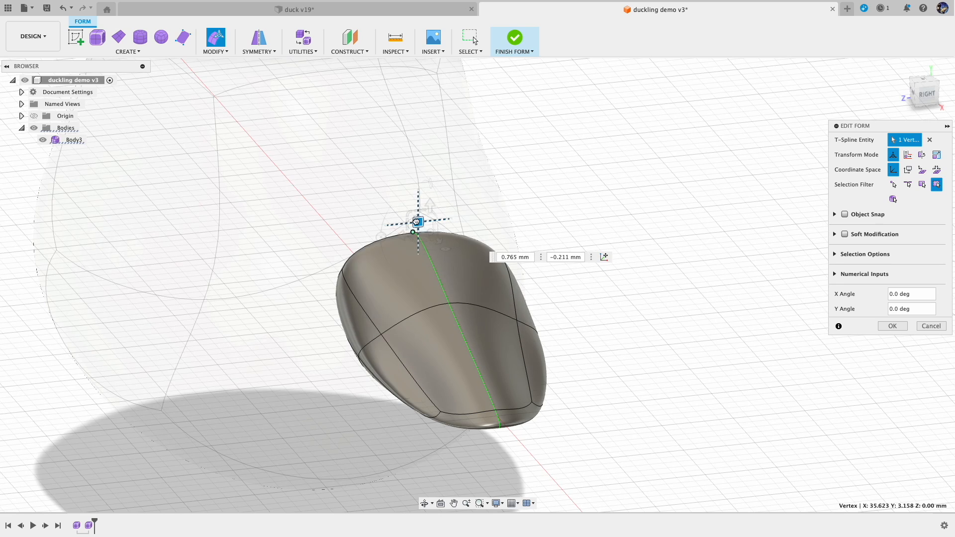
Step: Move the top vertex, tilt the rear edge and shift the left side edge of Body3 into a tapered beak
{"action": "left_click_drag", "start_coordinate": [416, 221], "coordinate": [342, 220]}
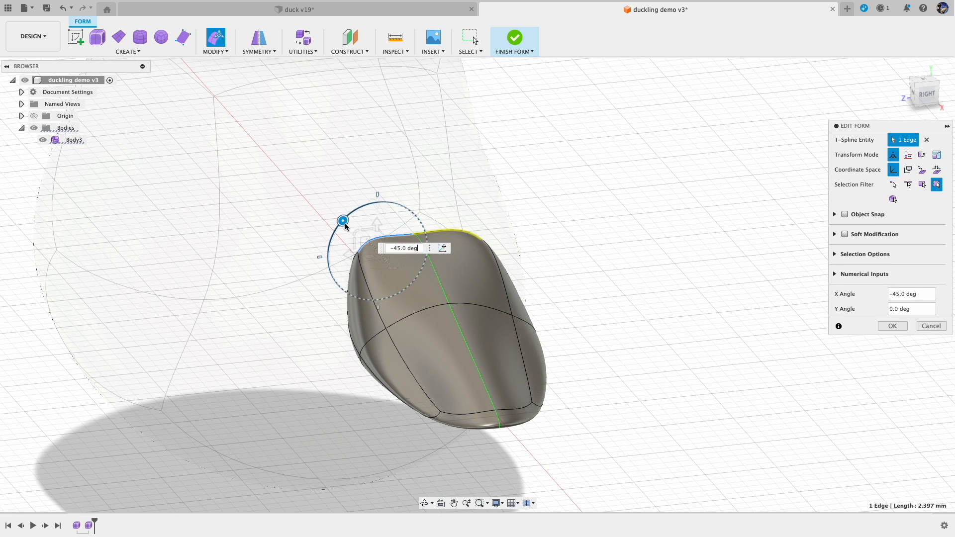
{"action": "left_click_drag", "start_coordinate": [342, 220], "coordinate": [376, 202]}
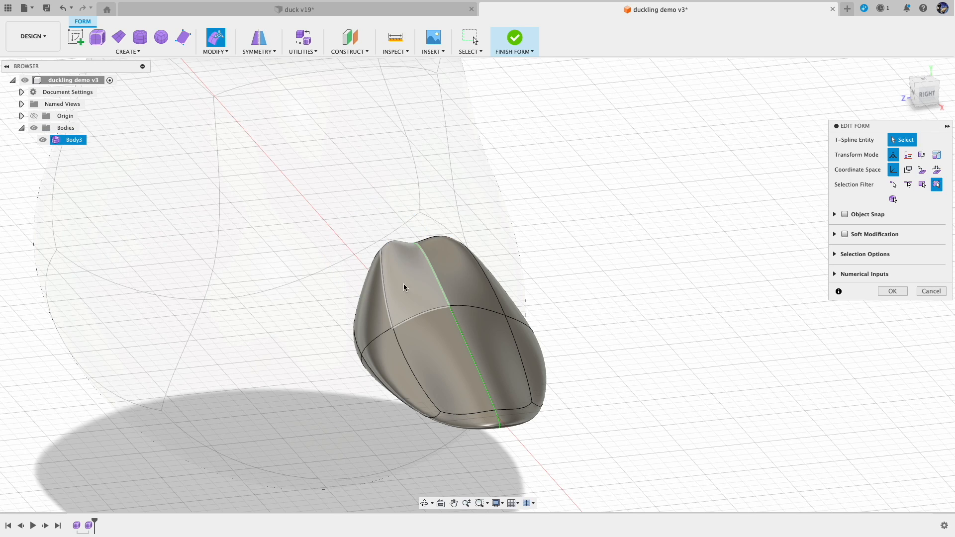
{"action": "left_click", "coordinate": [367, 290]}
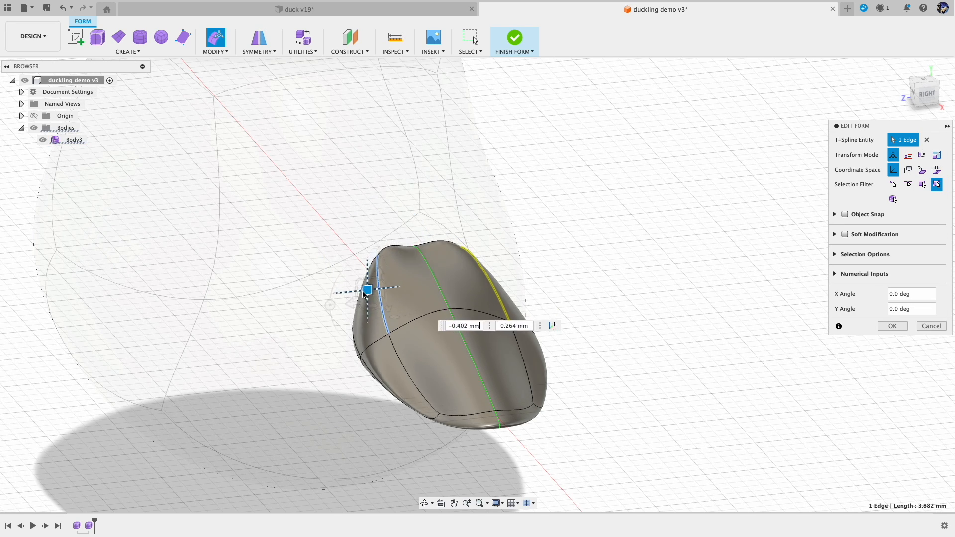
{"action": "left_click_drag", "start_coordinate": [366, 290], "coordinate": [374, 291]}
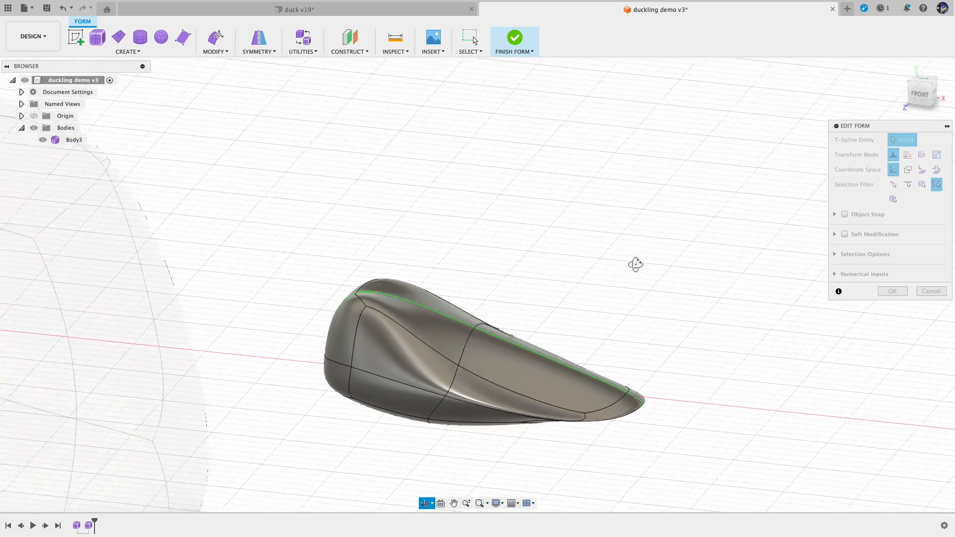
{"action": "left_click_drag", "start_coordinate": [636, 264], "coordinate": [600, 262]}
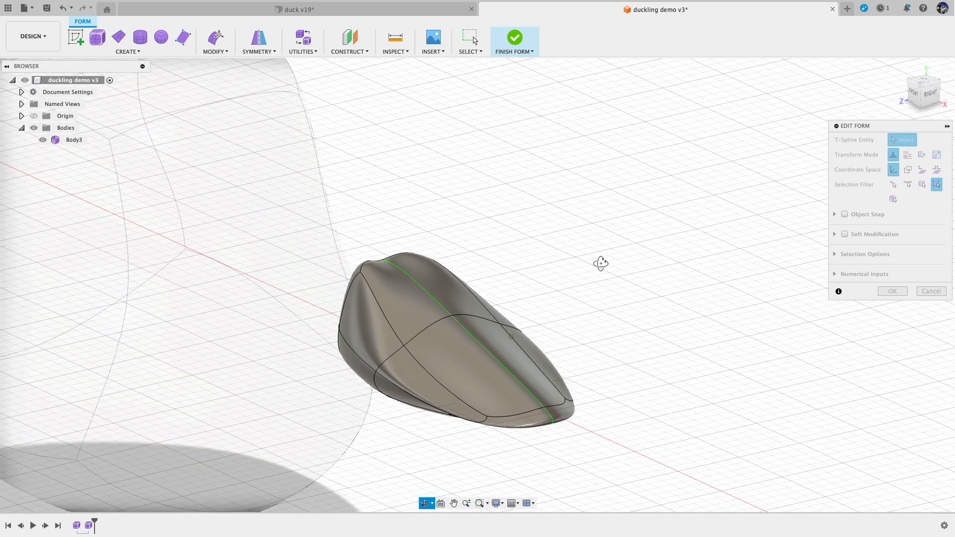
{"action": "left_click", "coordinate": [414, 250]}
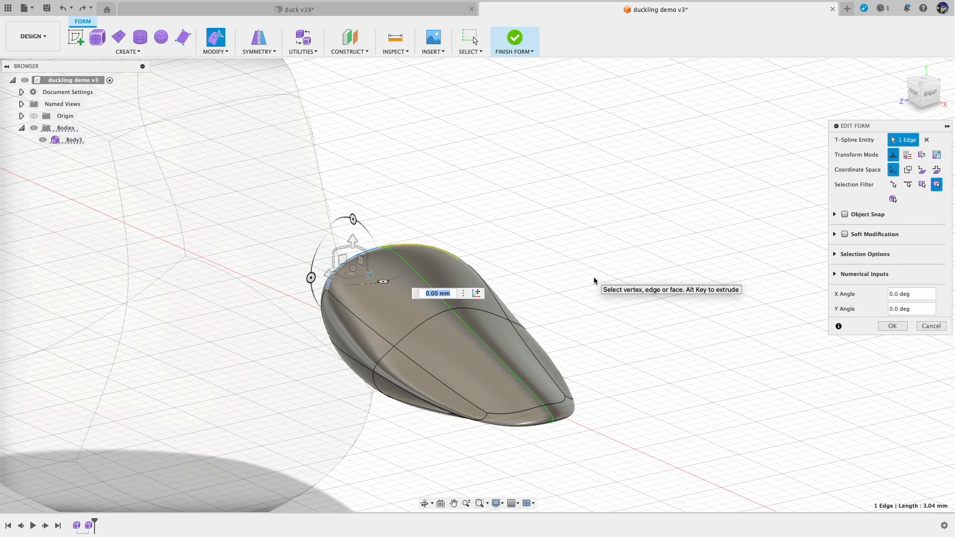
Step: Insert an edge loop along the beak's side at about 0.656 and confirm it
{"action": "left_click", "coordinate": [215, 50]}
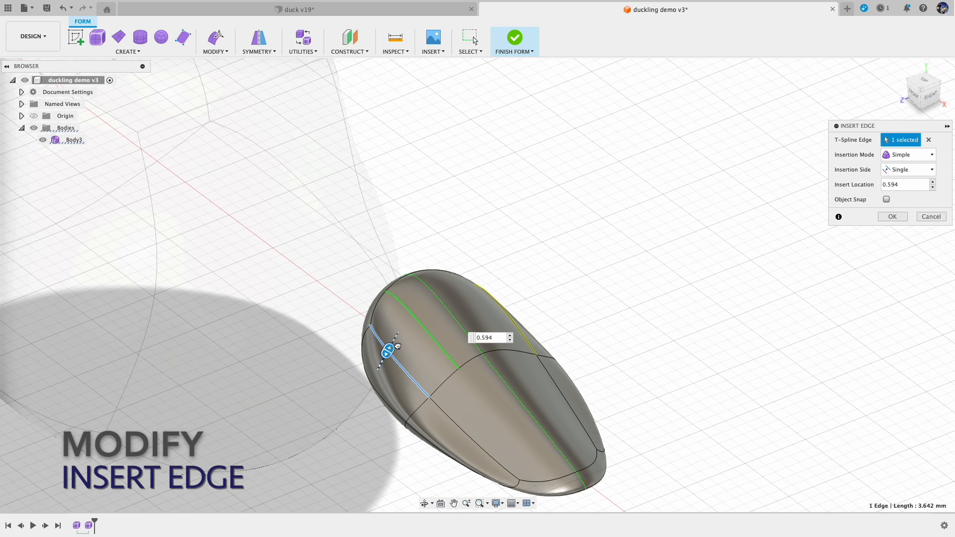
{"action": "left_click_drag", "start_coordinate": [390, 347], "coordinate": [403, 345]}
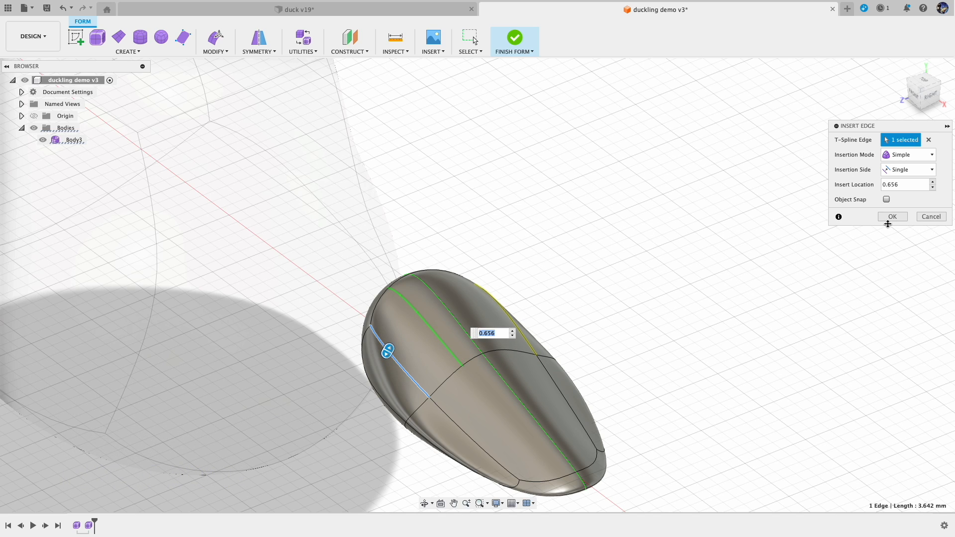
{"action": "left_click", "coordinate": [891, 216]}
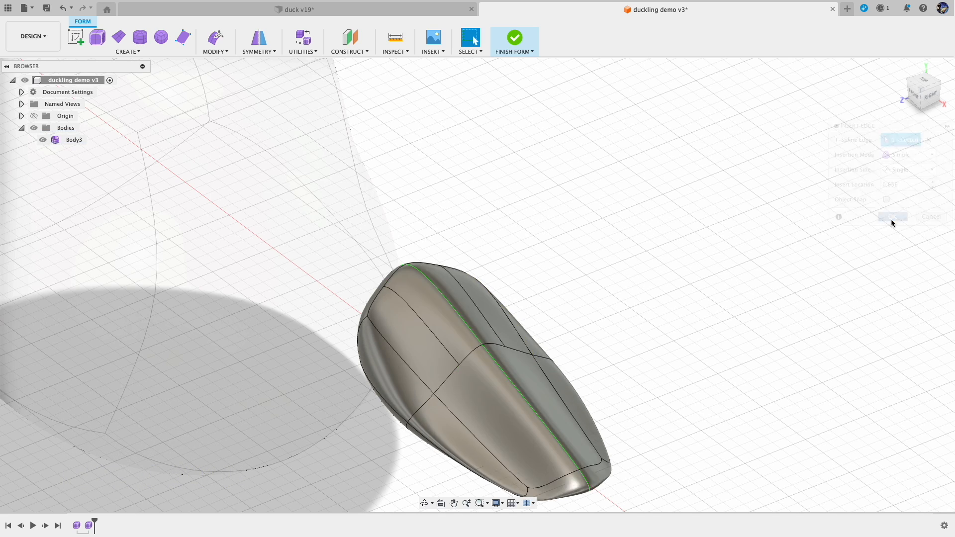
{"action": "left_click", "coordinate": [892, 216]}
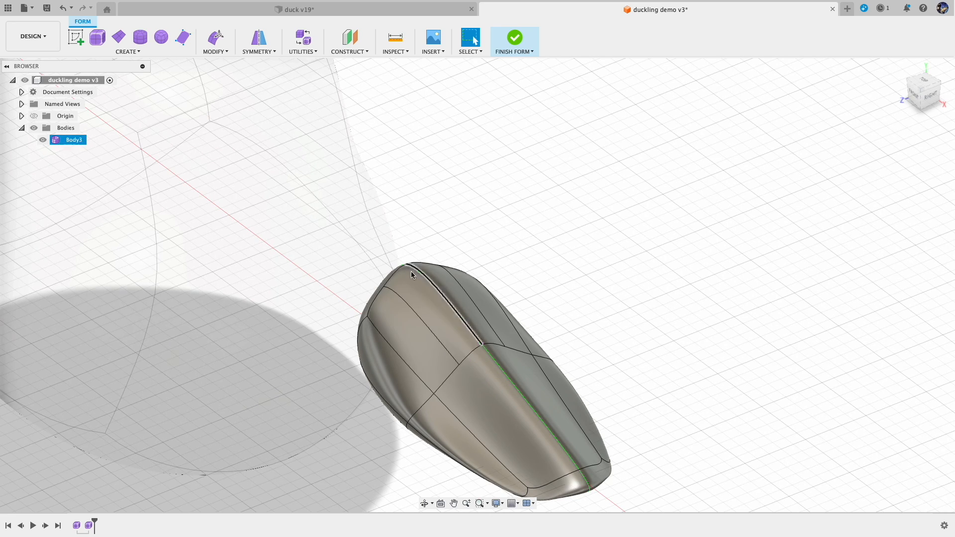
{"action": "left_click", "coordinate": [417, 280]}
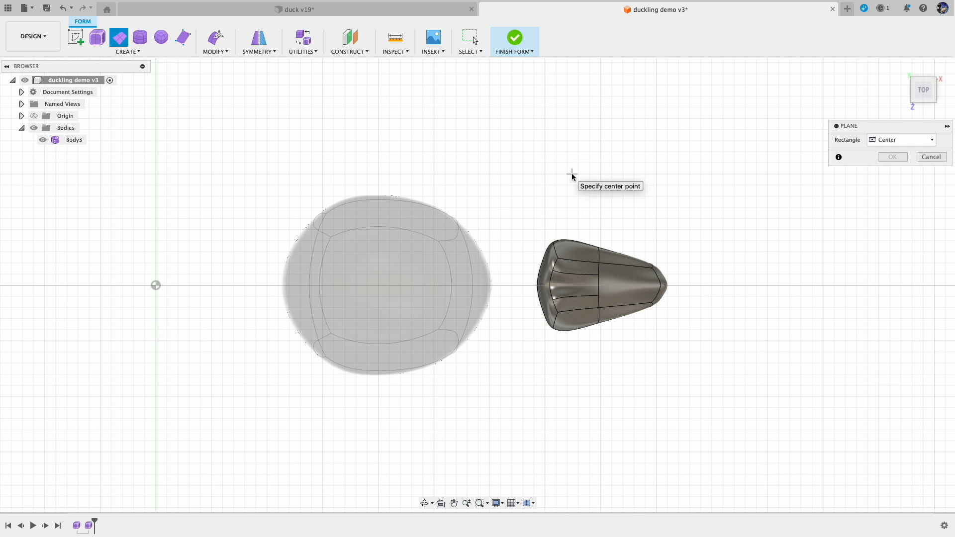
Step: Create a 4 mm plane beside the beak with 1 length face, 2 width faces and mirrored width symmetry
{"action": "left_click", "coordinate": [571, 174]}
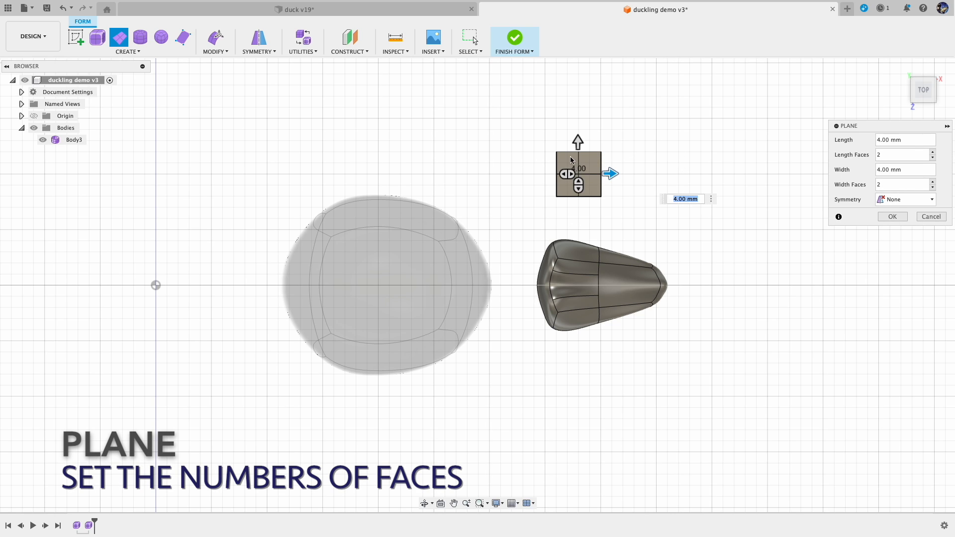
{"action": "left_click", "coordinate": [905, 184]}
{"action": "type", "text": "1"}
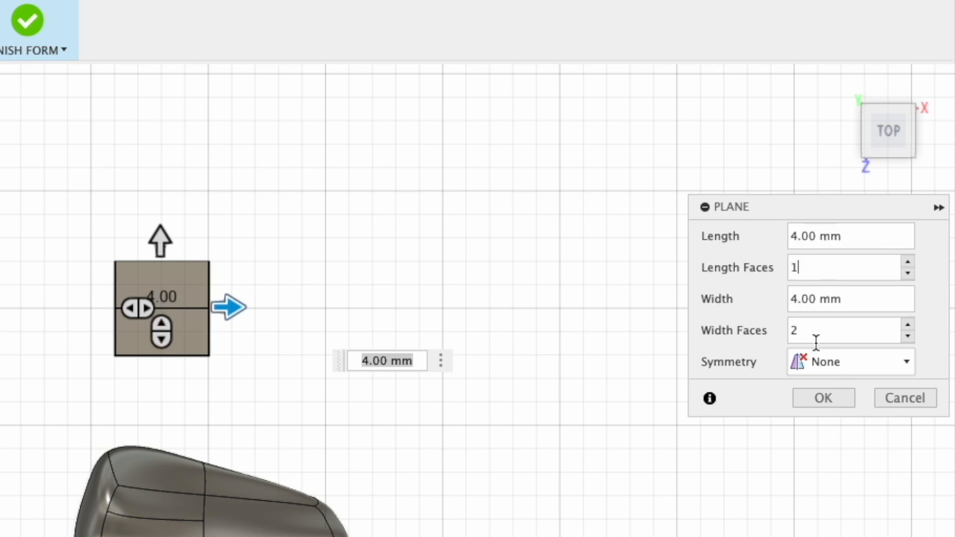
{"action": "left_click", "coordinate": [850, 362]}
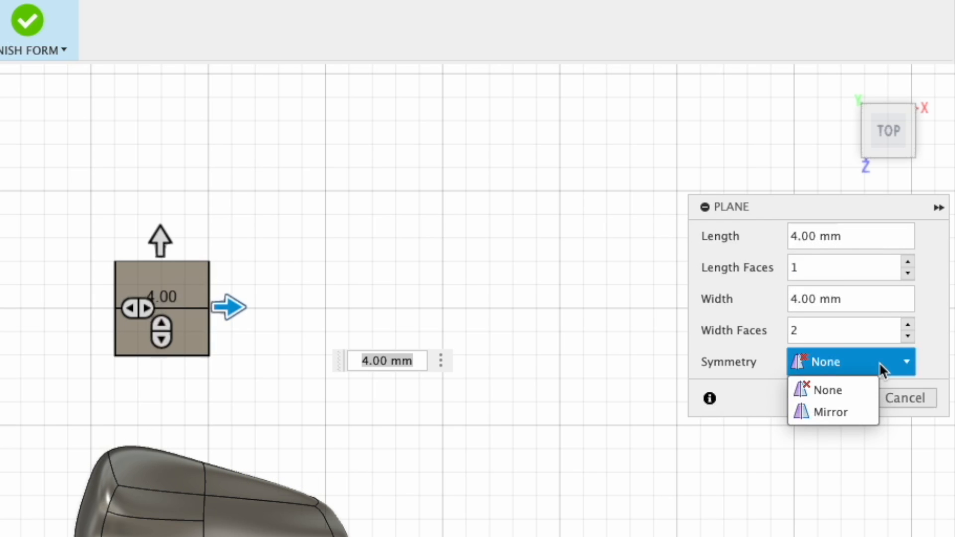
{"action": "left_click", "coordinate": [828, 411]}
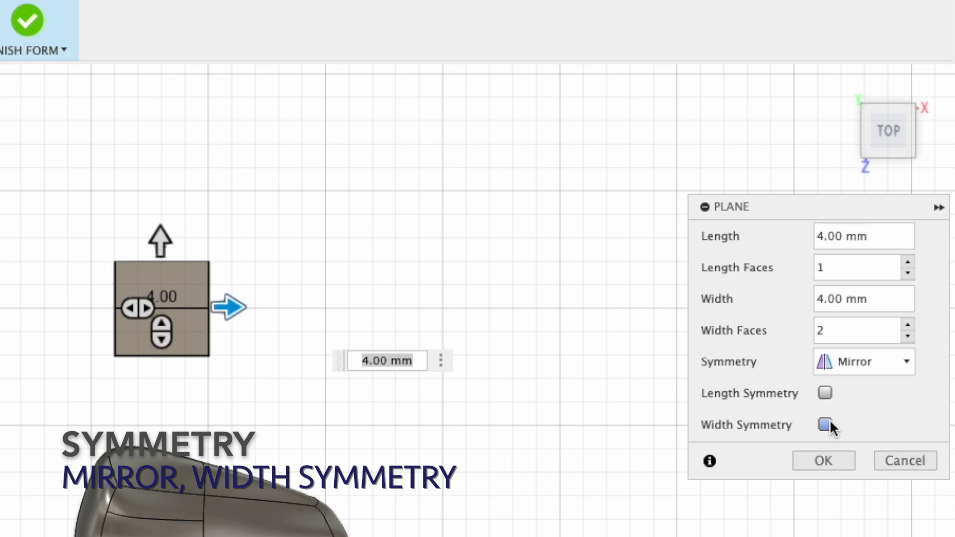
{"action": "left_click", "coordinate": [823, 425]}
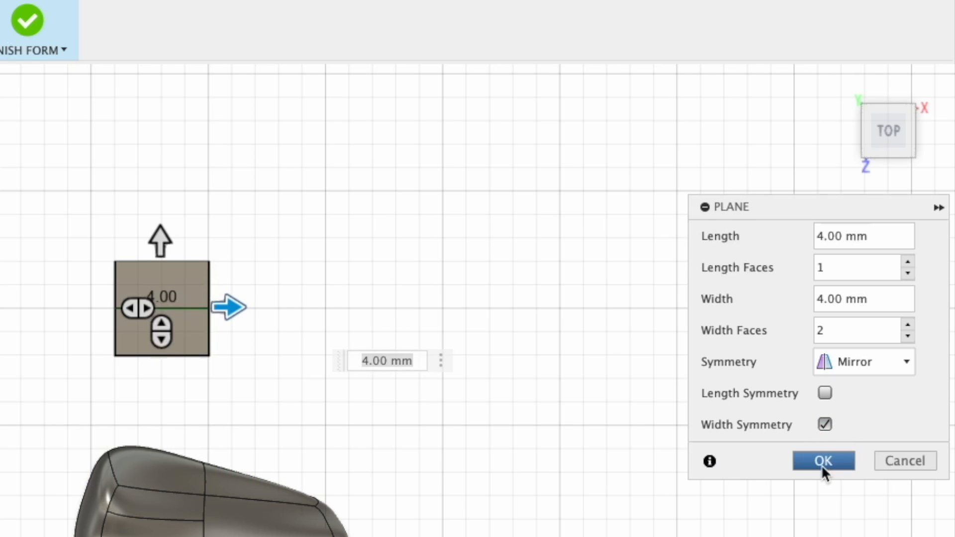
{"action": "left_click", "coordinate": [823, 461]}
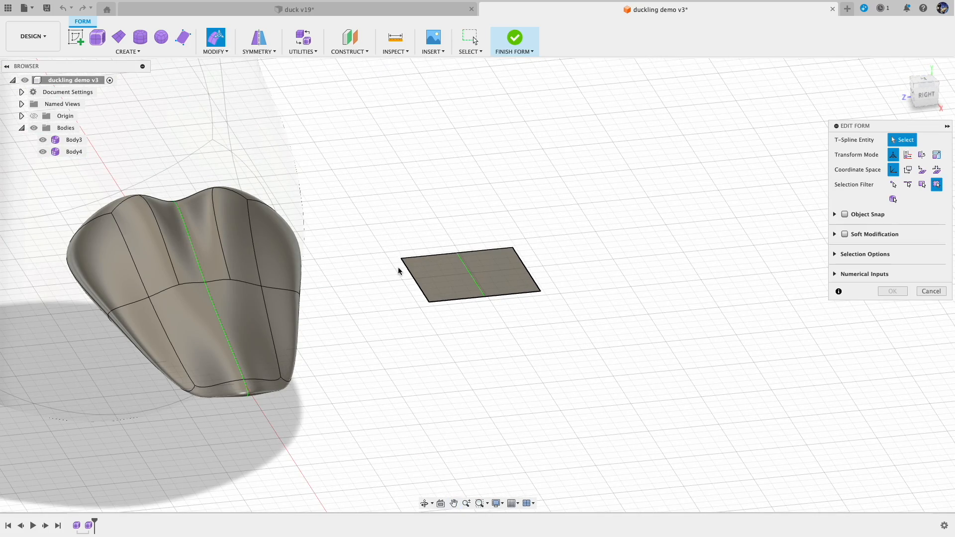
Step: Switch the form to Box Display and select the plane's corner vertices for editing
{"action": "left_click", "coordinate": [402, 259]}
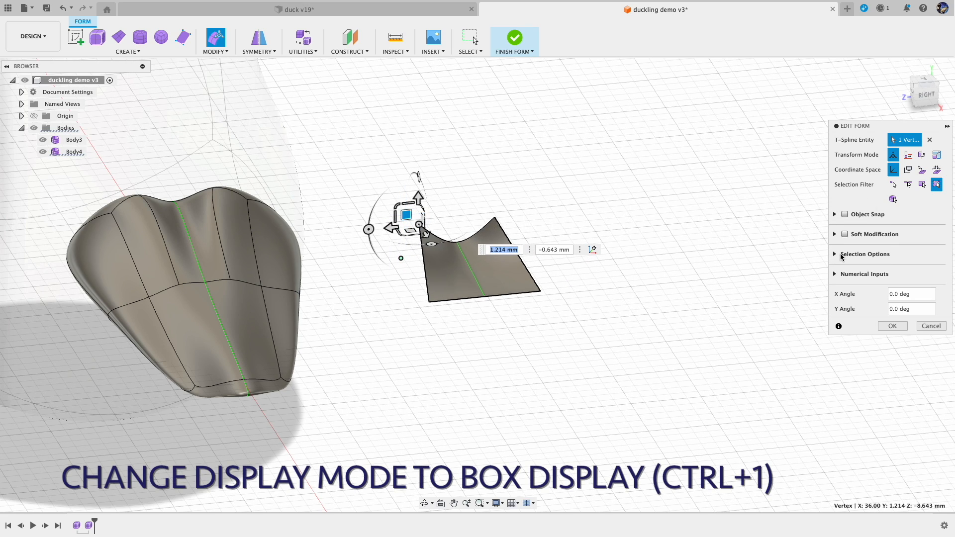
{"action": "mouse_move", "coordinate": [840, 255]}
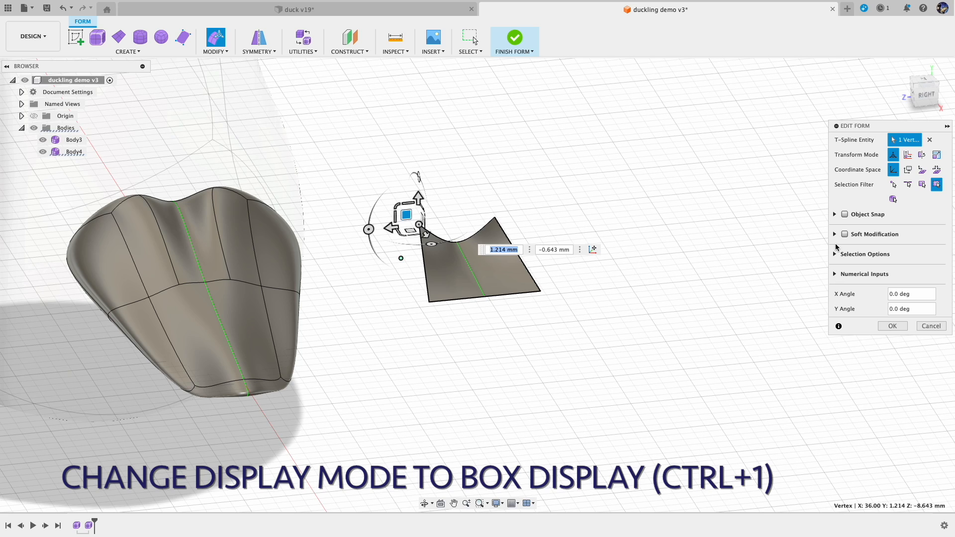
{"action": "left_click", "coordinate": [865, 254]}
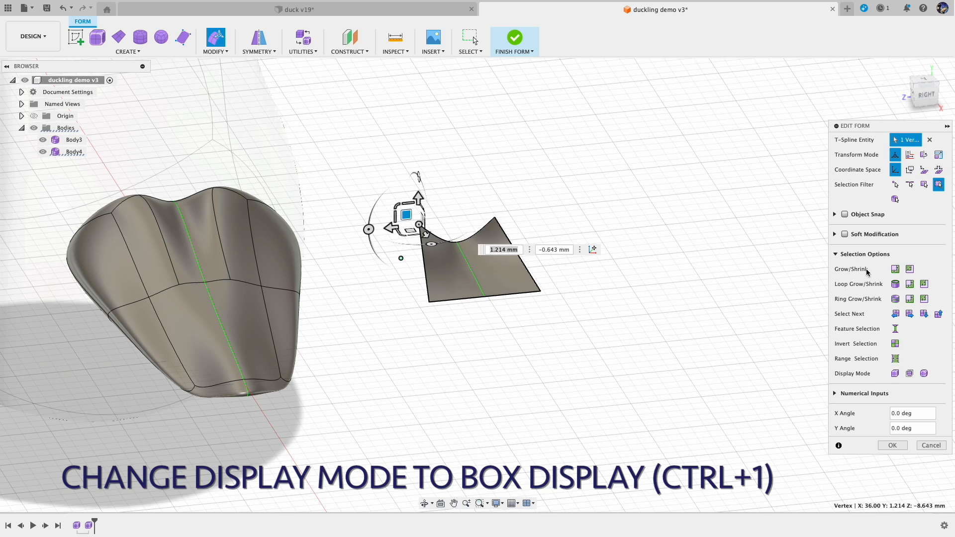
{"action": "mouse_move", "coordinate": [924, 373]}
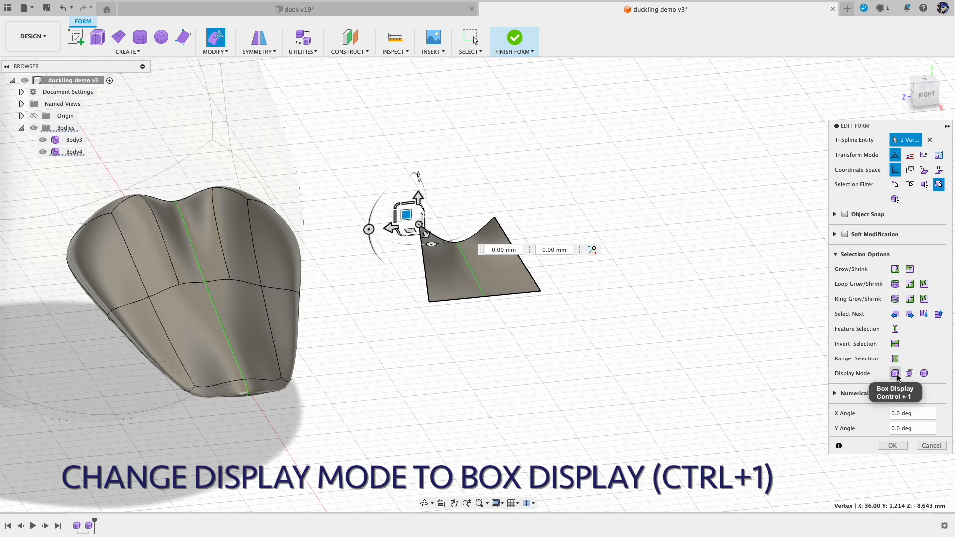
{"action": "left_click", "coordinate": [894, 373]}
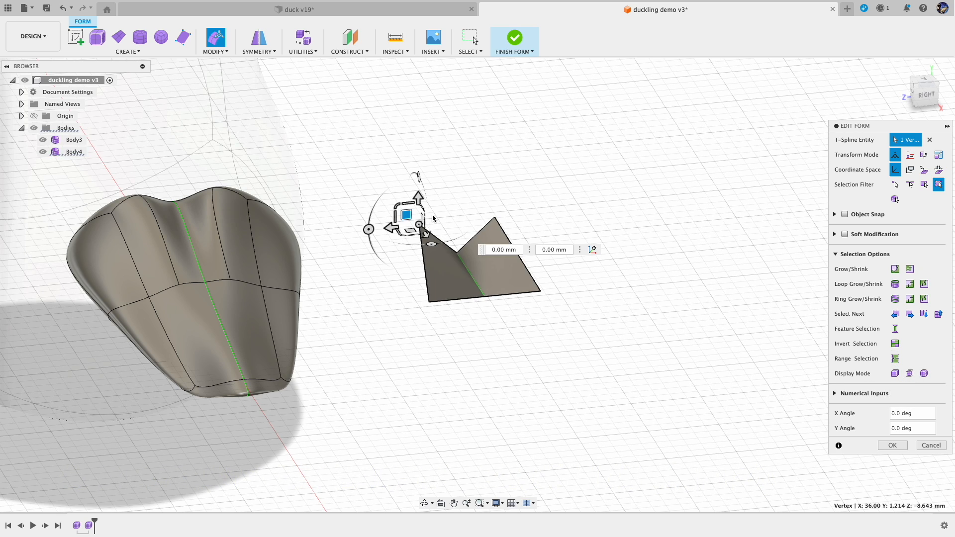
{"action": "left_click", "coordinate": [439, 292]}
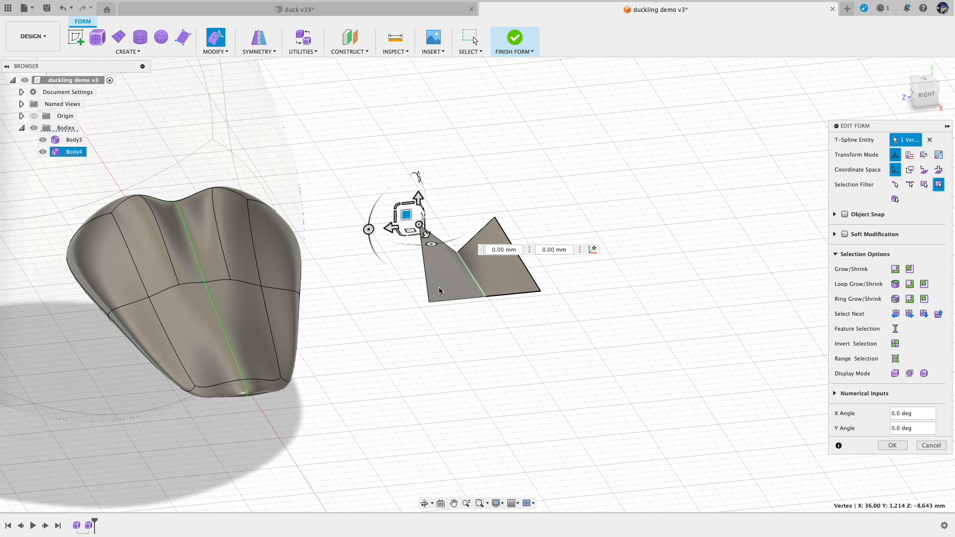
Step: Raise the plane's opposite corner so both points form a V-shaped fold
{"action": "left_click_drag", "start_coordinate": [405, 215], "coordinate": [417, 292]}
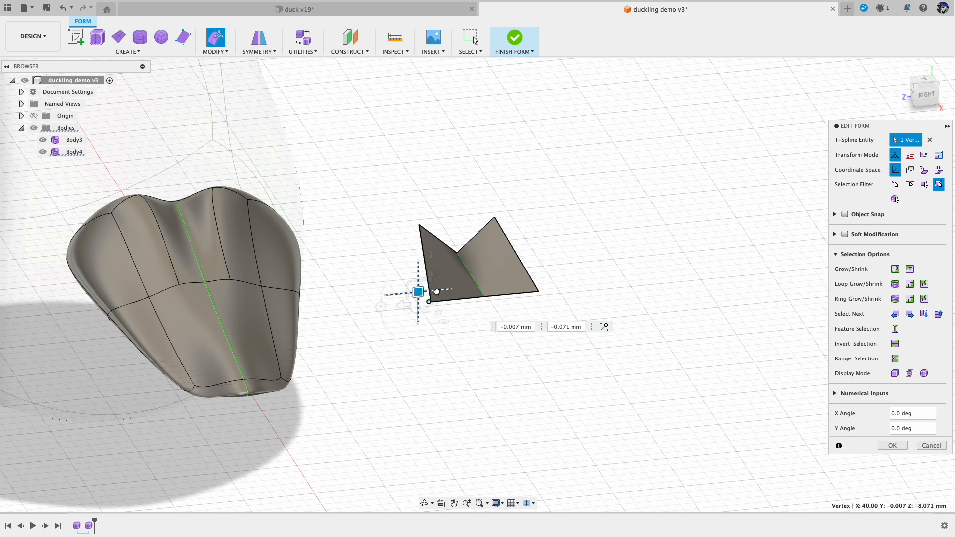
{"action": "left_click_drag", "start_coordinate": [418, 292], "coordinate": [444, 288]}
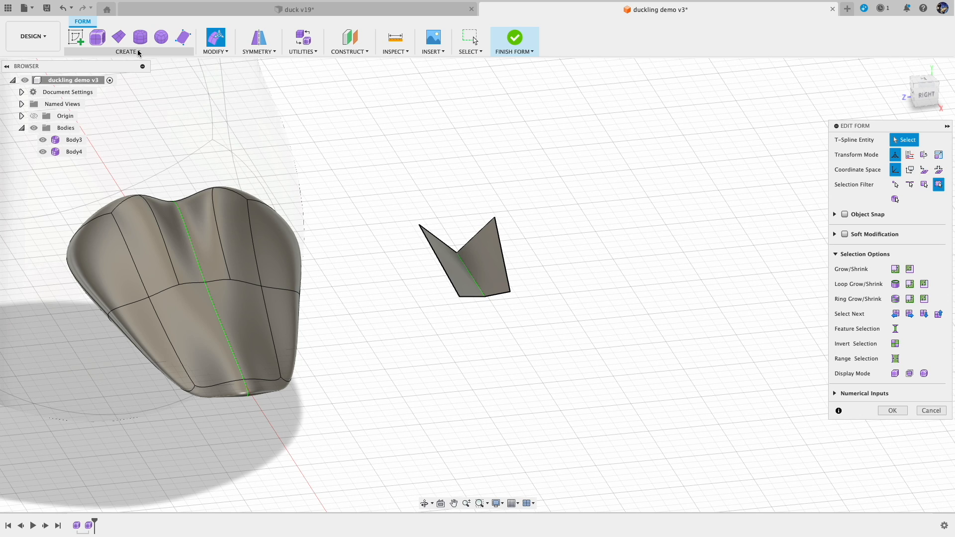
{"action": "mouse_move", "coordinate": [436, 266]}
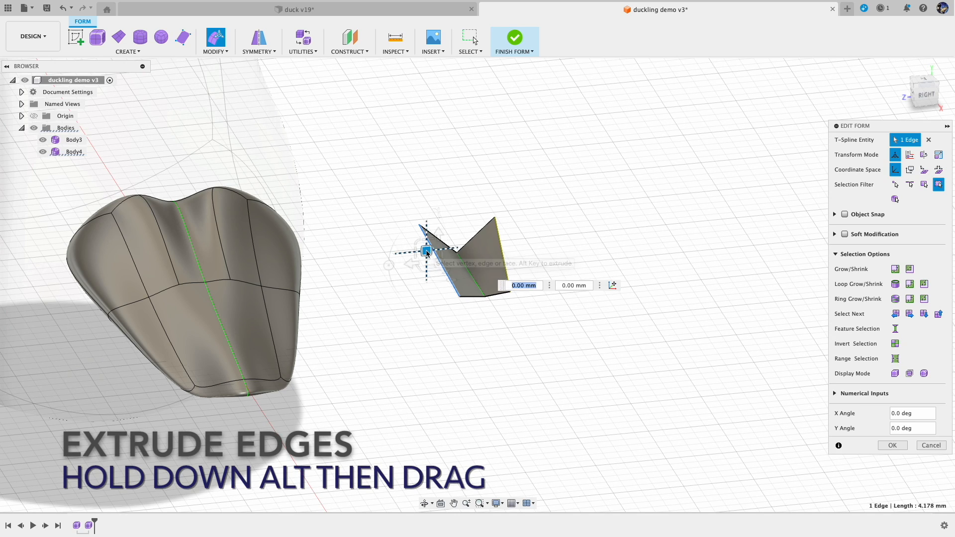
Step: Alt-extrude strips of faces from the V-fold's edges, curling them around into an open ring
{"action": "left_click_drag", "start_coordinate": [427, 251], "coordinate": [405, 271]}
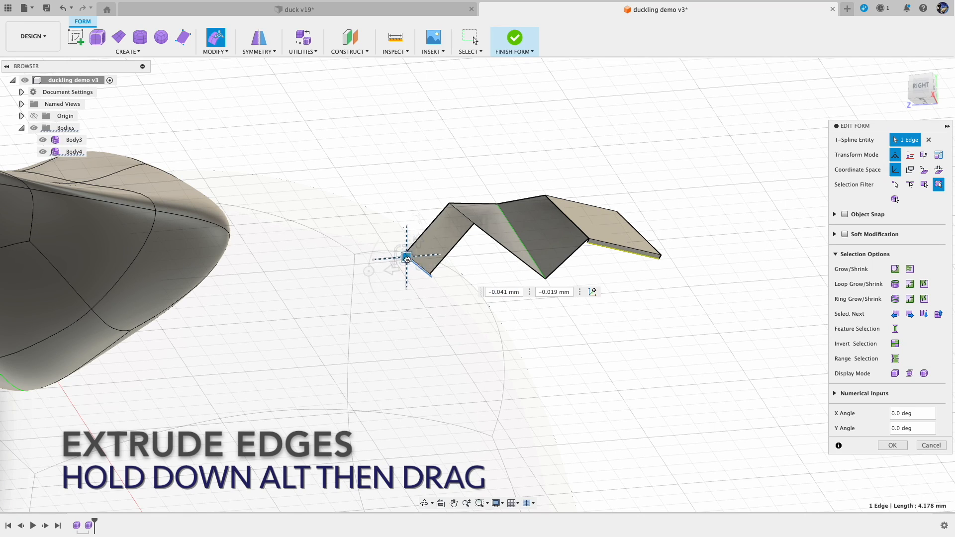
{"action": "left_click_drag", "start_coordinate": [406, 257], "coordinate": [450, 291]}
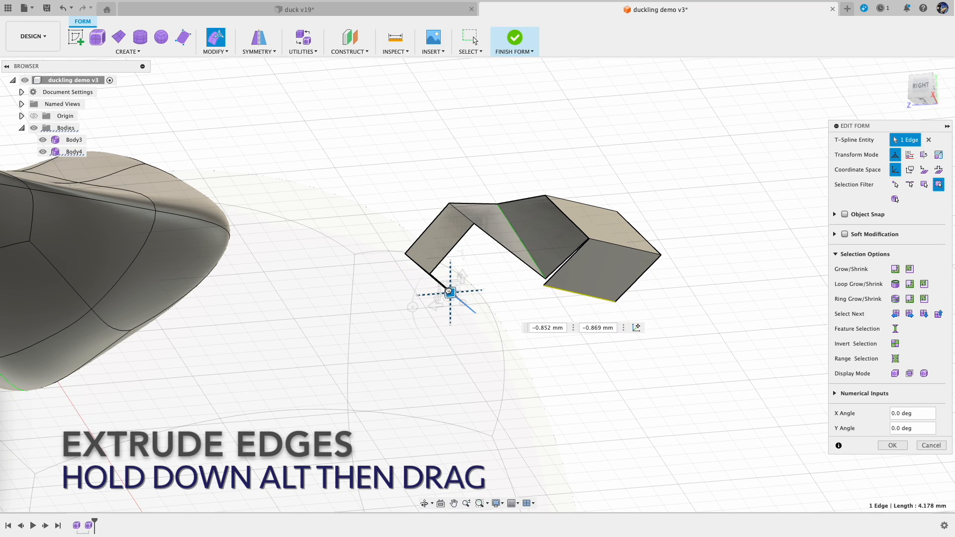
{"action": "left_click_drag", "start_coordinate": [448, 292], "coordinate": [501, 295]}
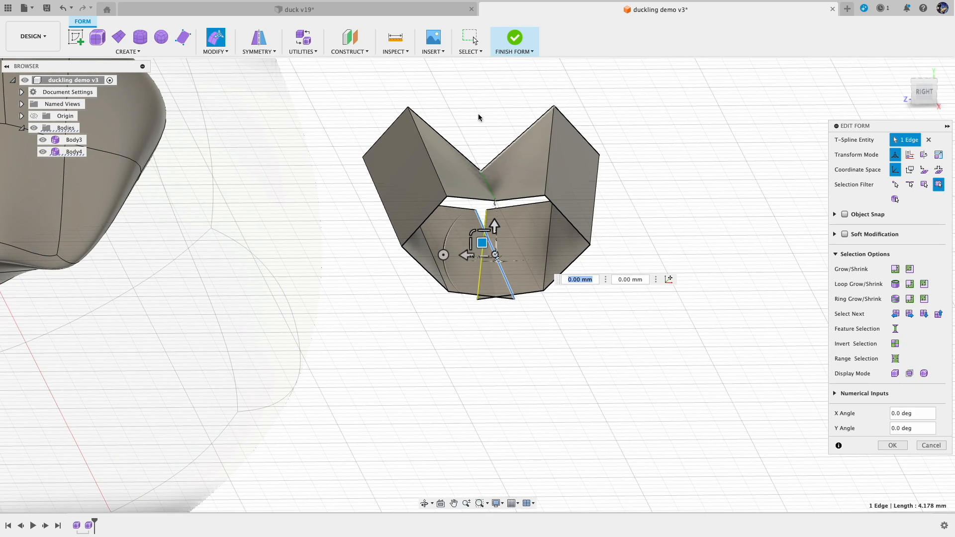
{"action": "left_click", "coordinate": [215, 42]}
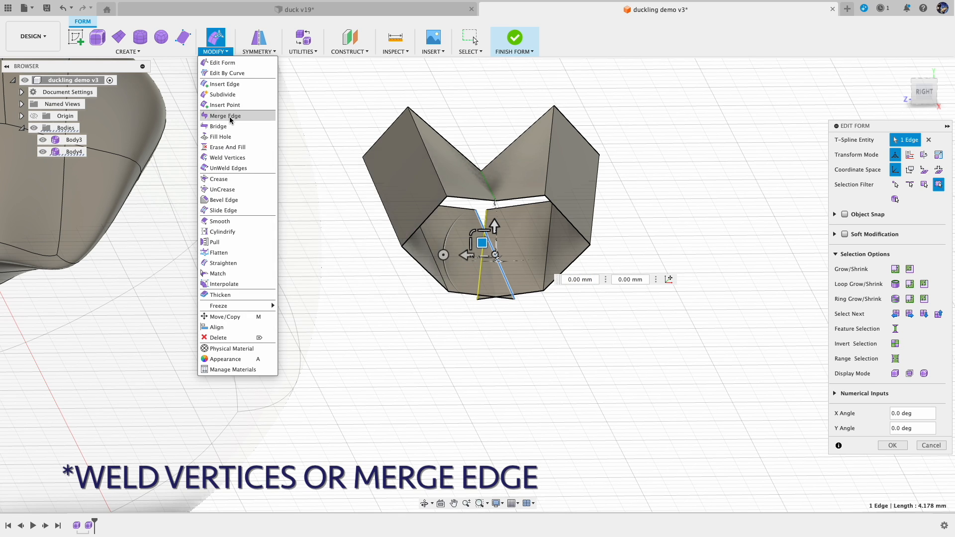
{"action": "mouse_move", "coordinate": [224, 116]}
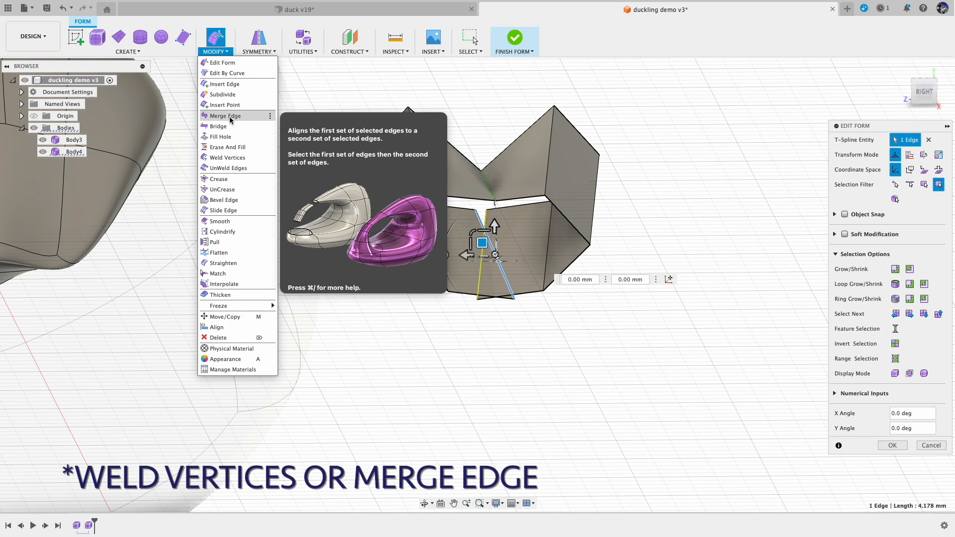
Step: Merge the two edges across the gap to close Body4 into a continuous loop
{"action": "left_click", "coordinate": [224, 116]}
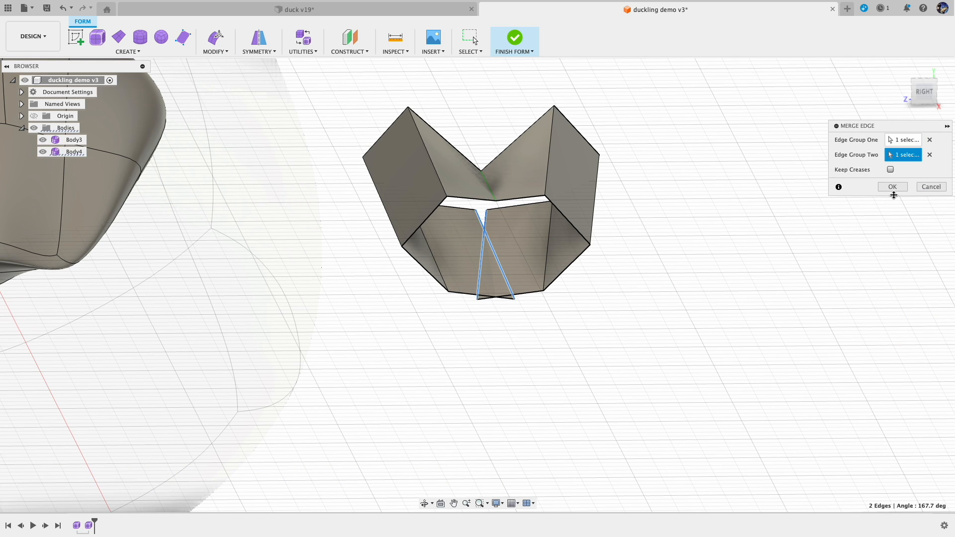
{"action": "left_click", "coordinate": [891, 186]}
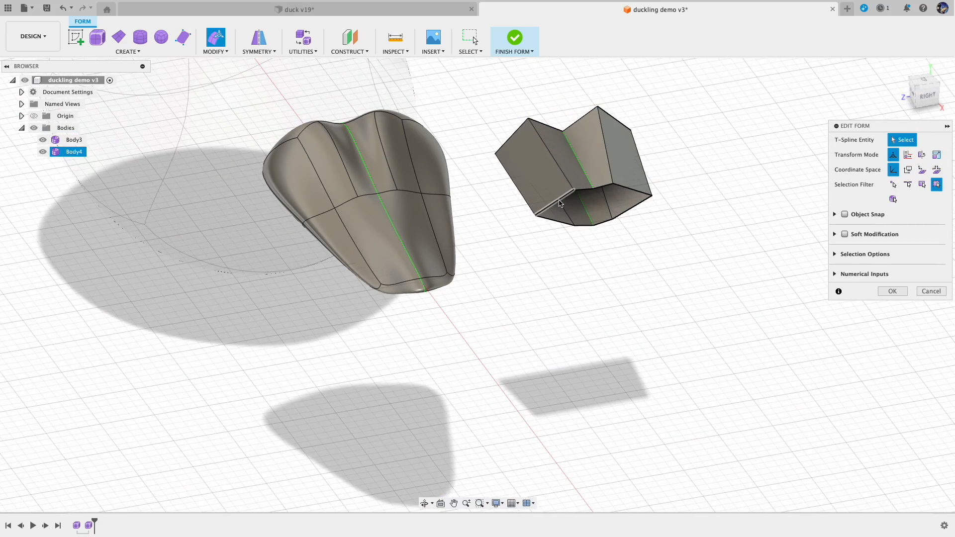
{"action": "left_click", "coordinate": [578, 195]}
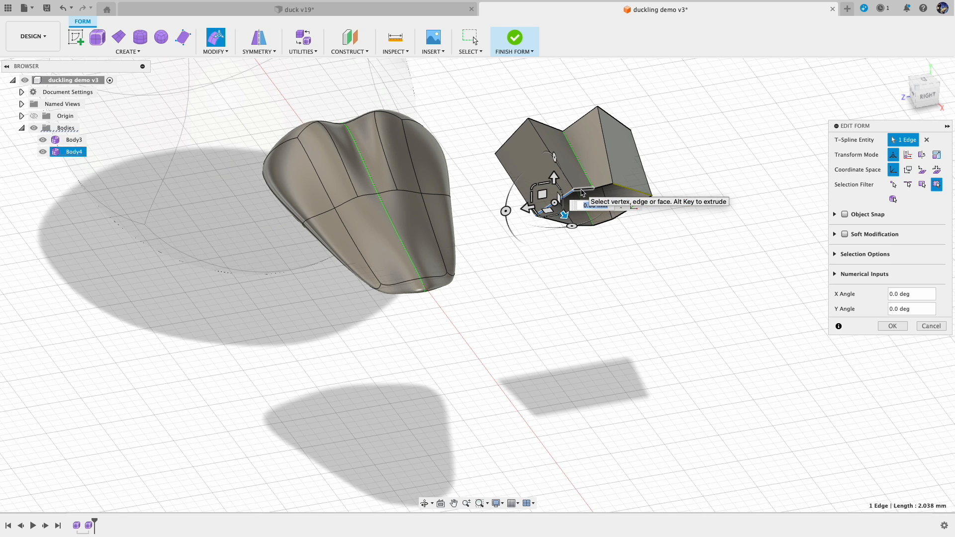
{"action": "left_click", "coordinate": [615, 195]}
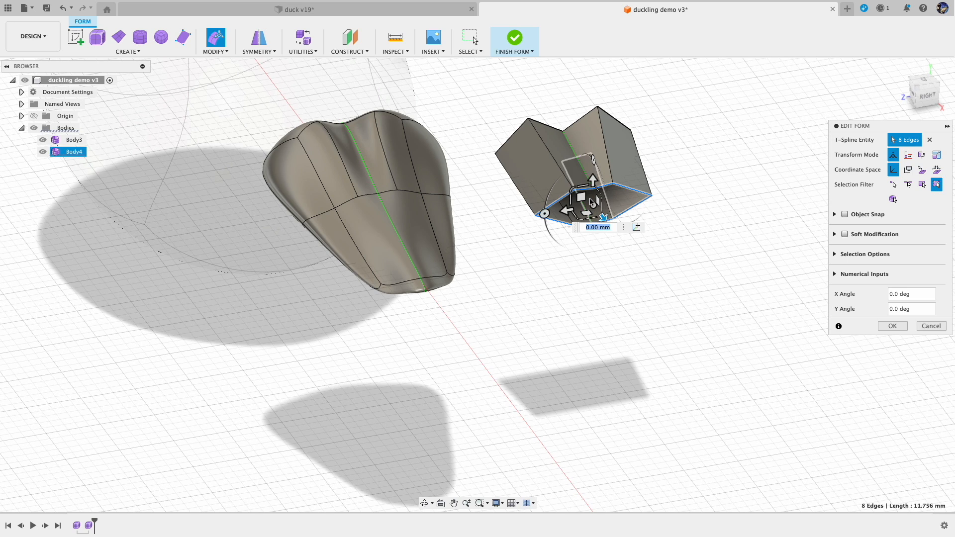
{"action": "mouse_move", "coordinate": [608, 193]}
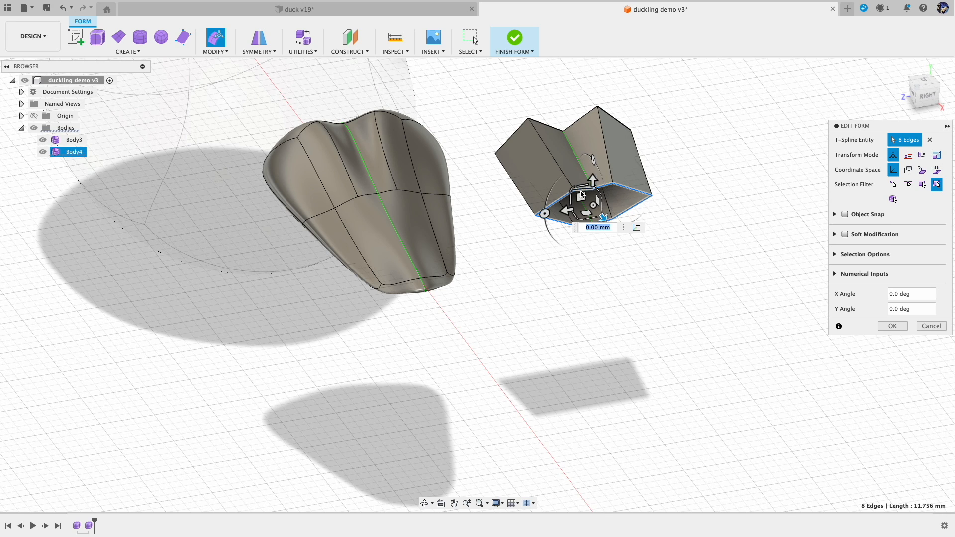
{"action": "left_click_drag", "start_coordinate": [590, 183], "coordinate": [603, 250]}
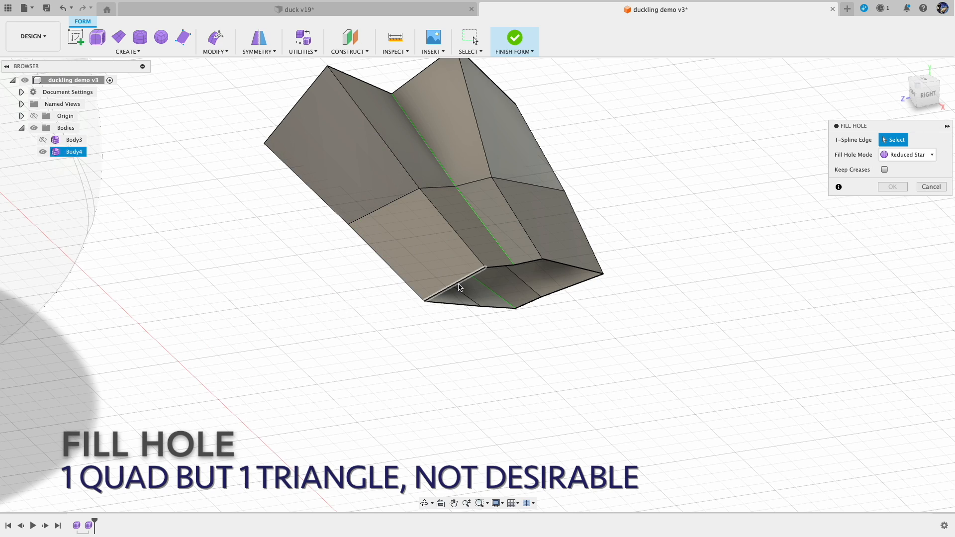
Step: Preview a Fill Hole on the beak's open rim edge, then discard the quad-and-triangle result
{"action": "left_click", "coordinate": [573, 261]}
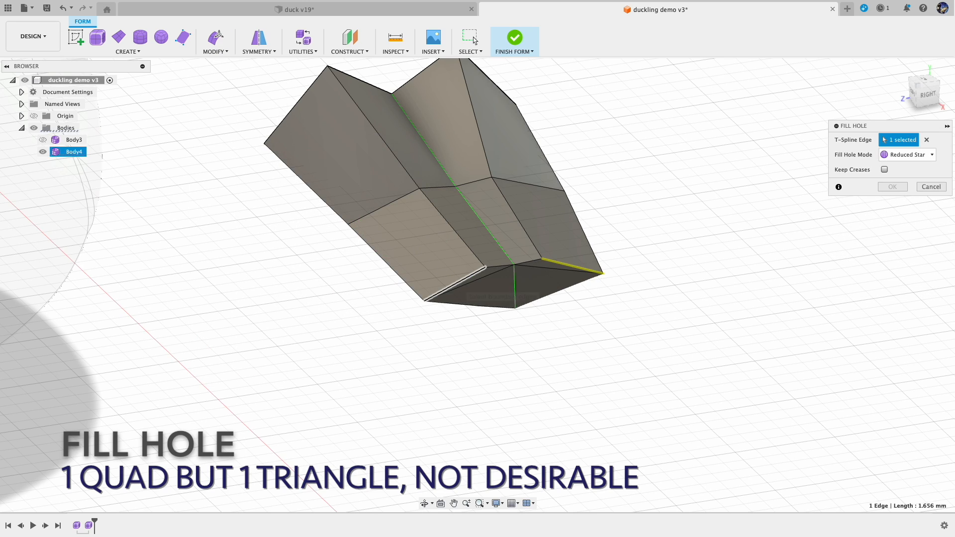
{"action": "left_click", "coordinate": [454, 284]}
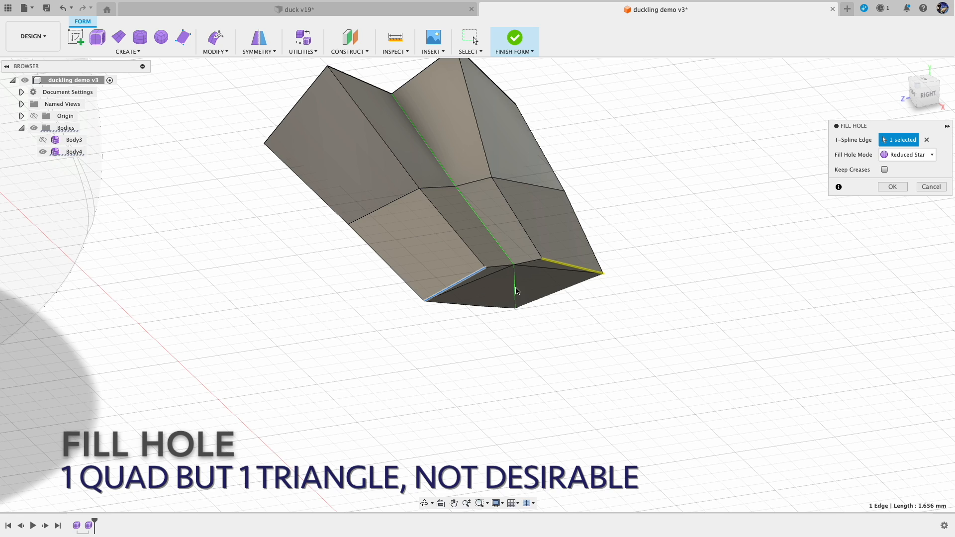
{"action": "mouse_move", "coordinate": [441, 293]}
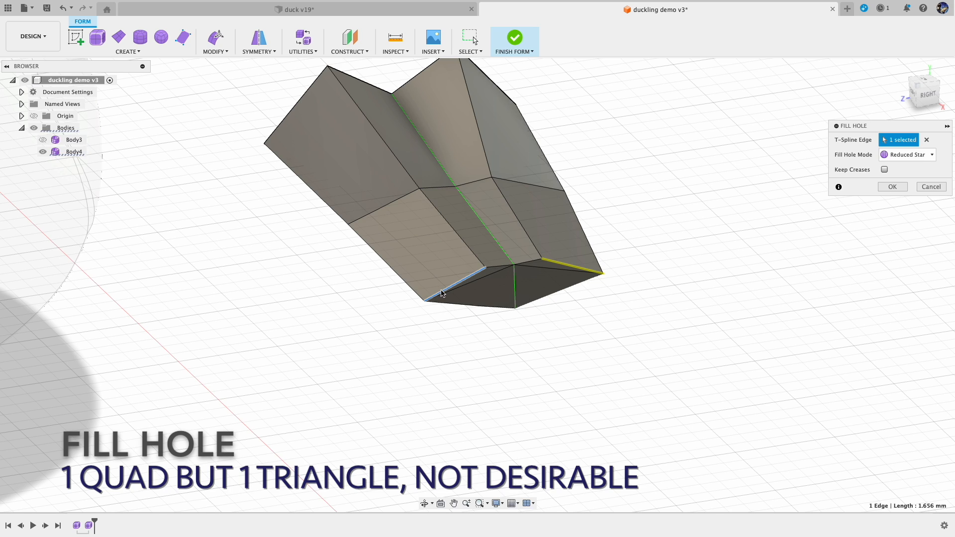
{"action": "mouse_move", "coordinate": [492, 273]}
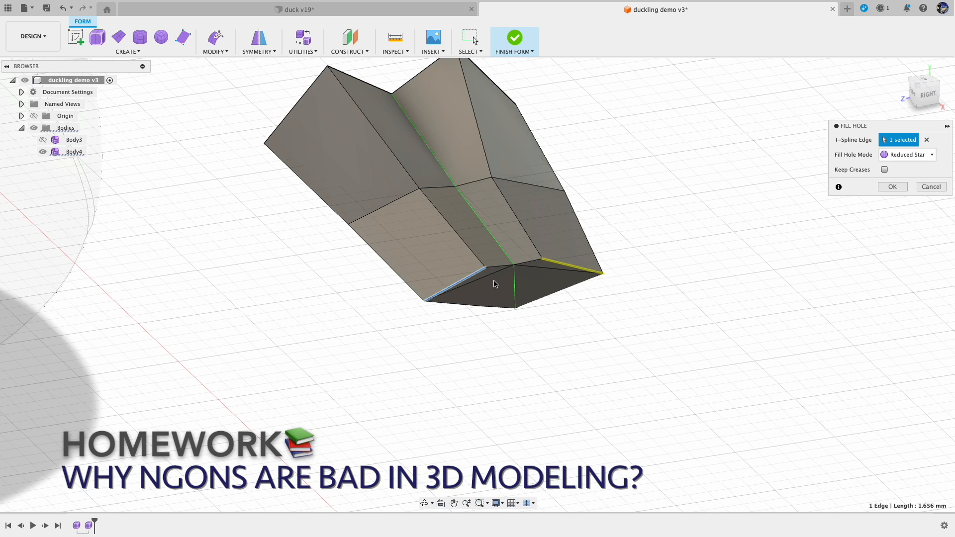
{"action": "mouse_move", "coordinate": [851, 206]}
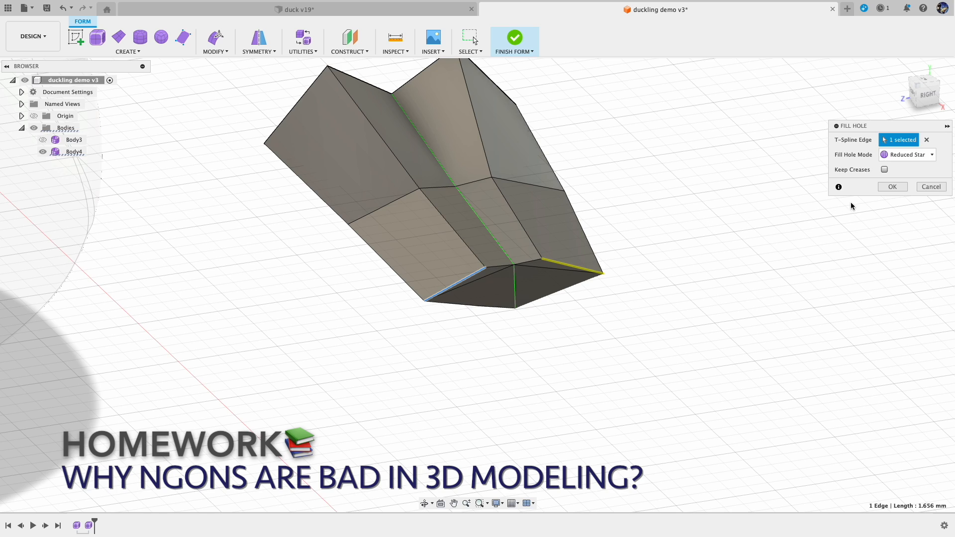
{"action": "mouse_move", "coordinate": [940, 195]}
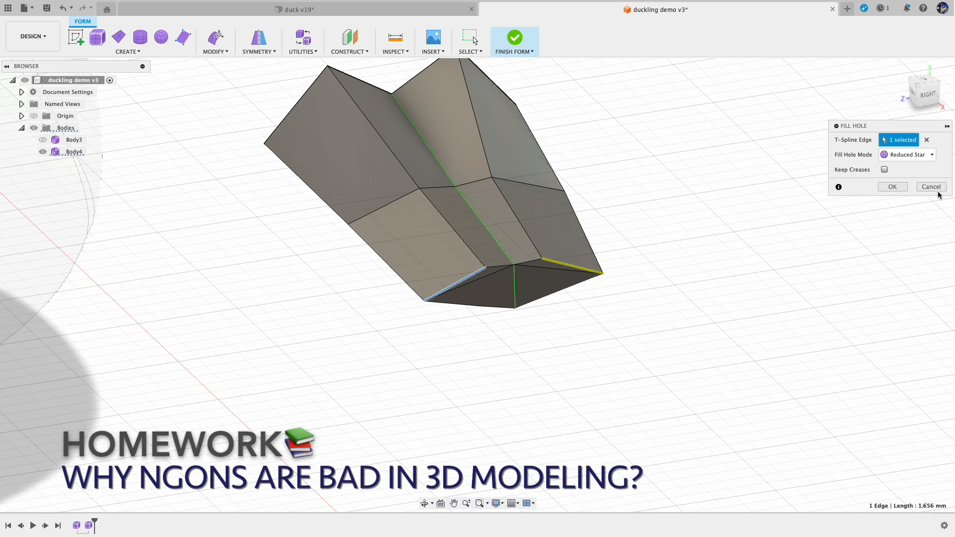
{"action": "mouse_move", "coordinate": [931, 186]}
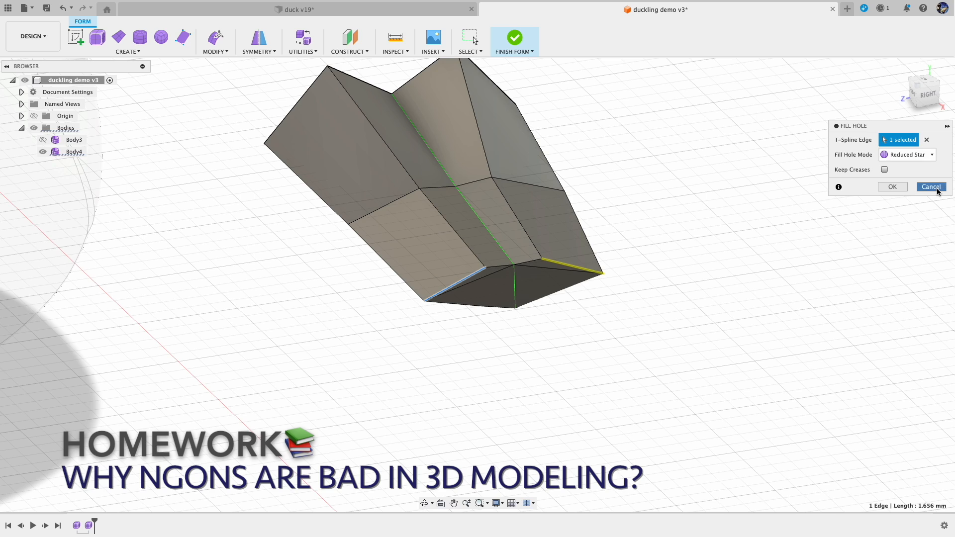
{"action": "left_click", "coordinate": [931, 186]}
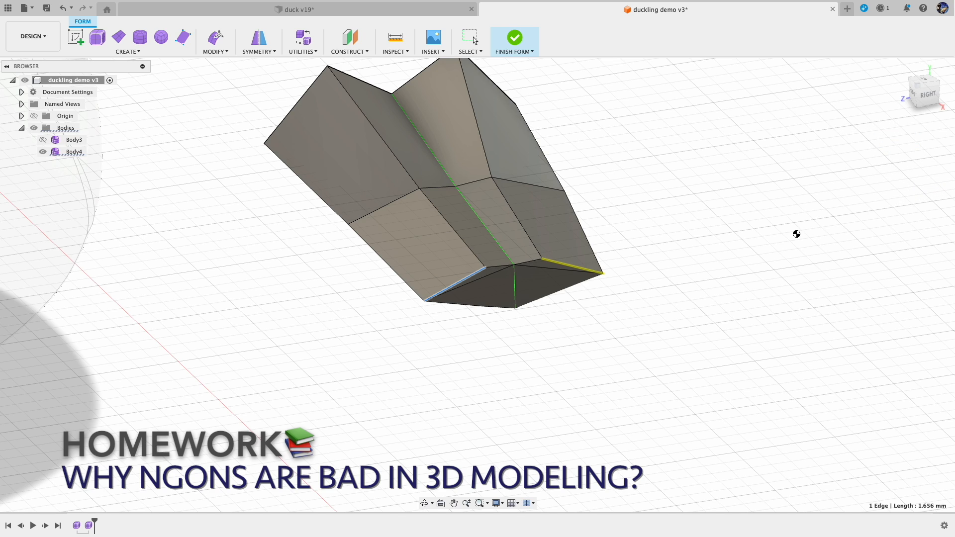
{"action": "mouse_move", "coordinate": [732, 241]}
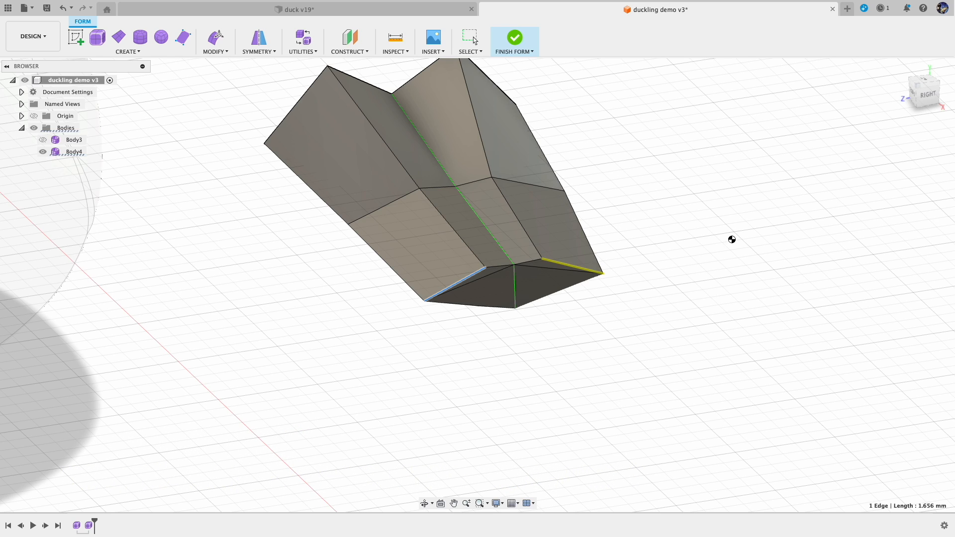
{"action": "left_click", "coordinate": [215, 42]}
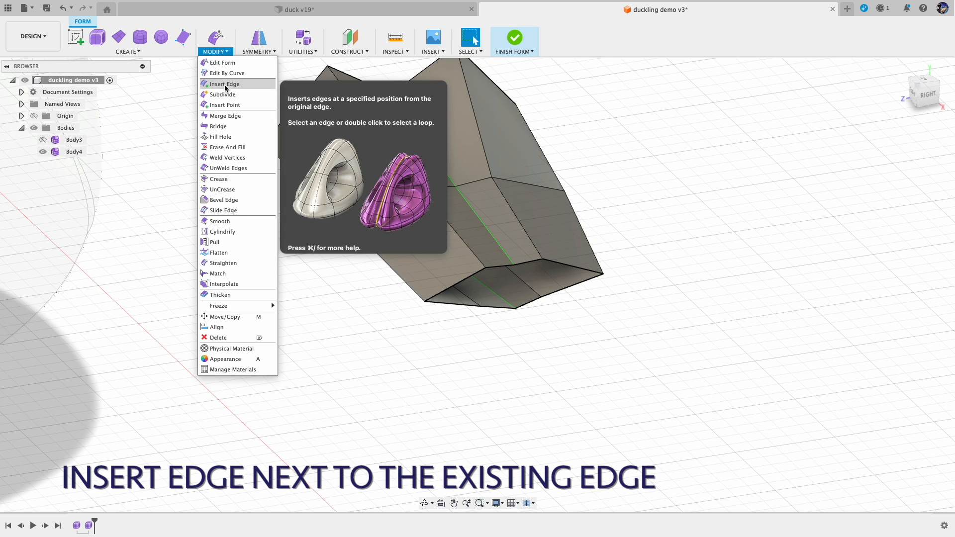
Step: Insert a new edge loop at about 0.097, right beside the beak's open-end edges
{"action": "left_click", "coordinate": [224, 84]}
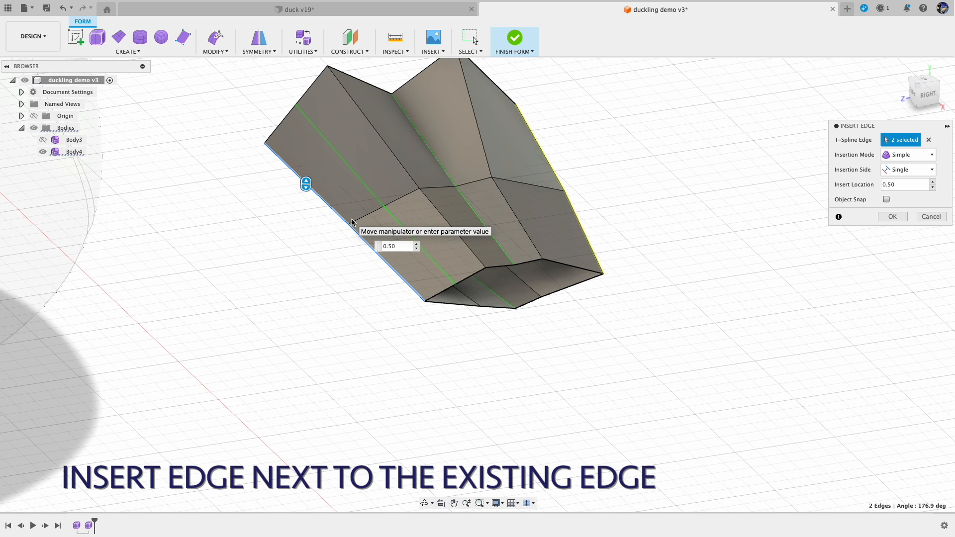
{"action": "left_click_drag", "start_coordinate": [307, 184], "coordinate": [307, 172]}
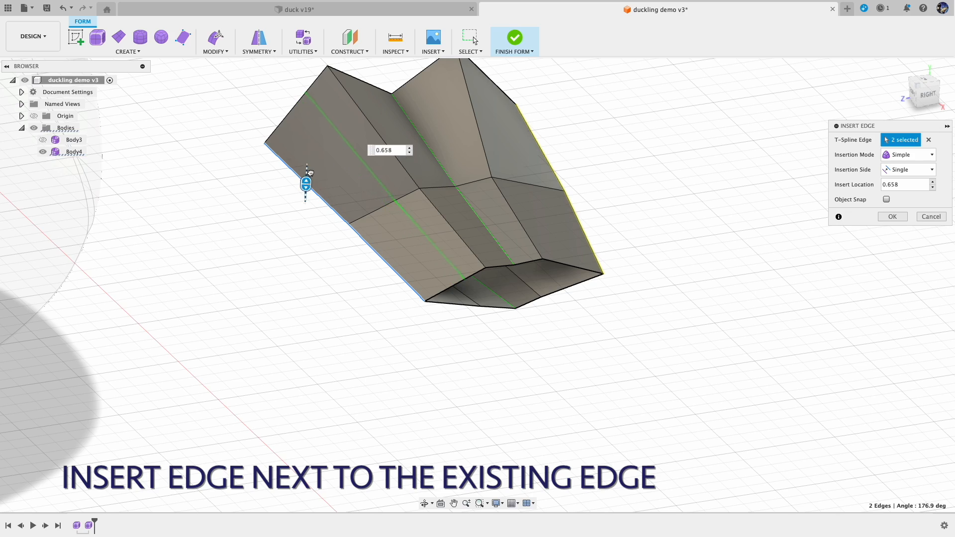
{"action": "left_click_drag", "start_coordinate": [305, 186], "coordinate": [305, 184]}
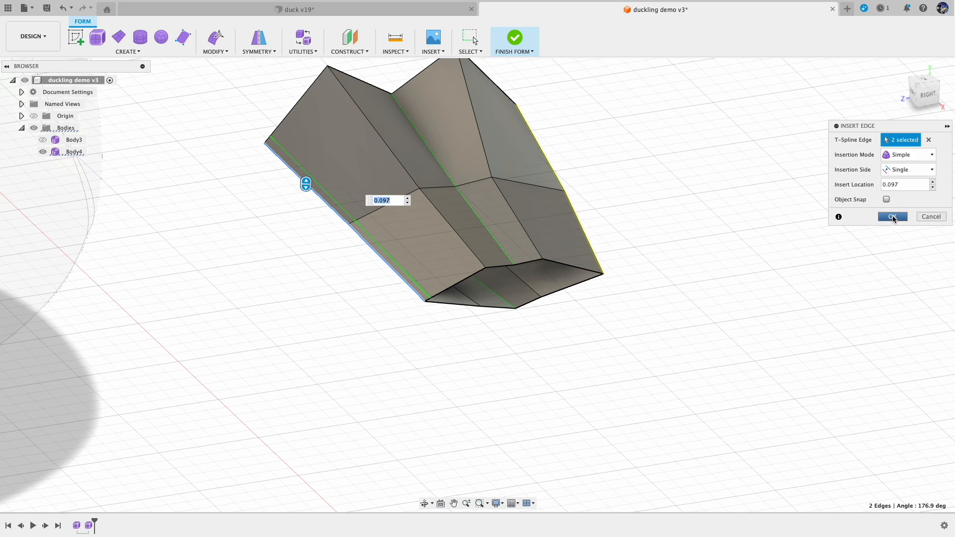
{"action": "left_click", "coordinate": [891, 217]}
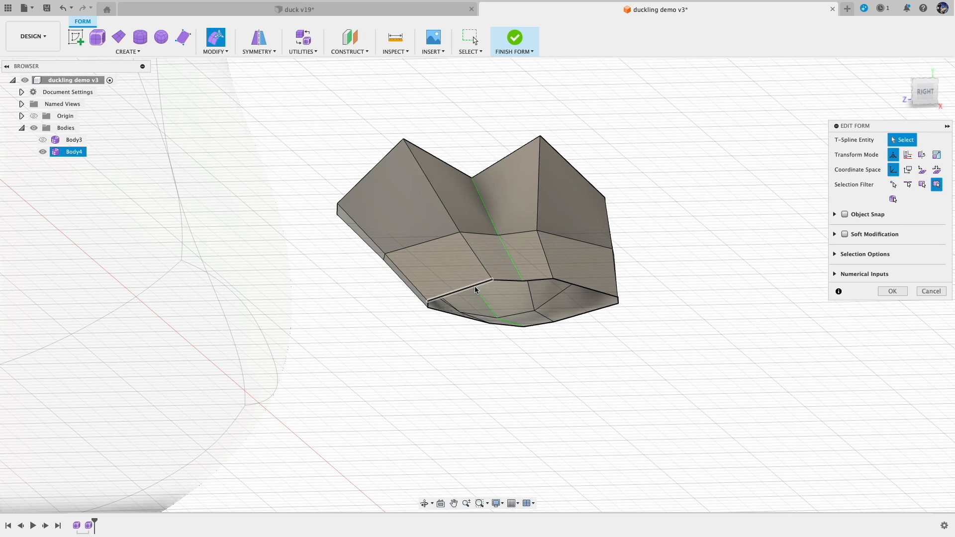
Step: Try Fill Hole again on the rim edge and reject the two uneven quads it previews
{"action": "left_click", "coordinate": [215, 41]}
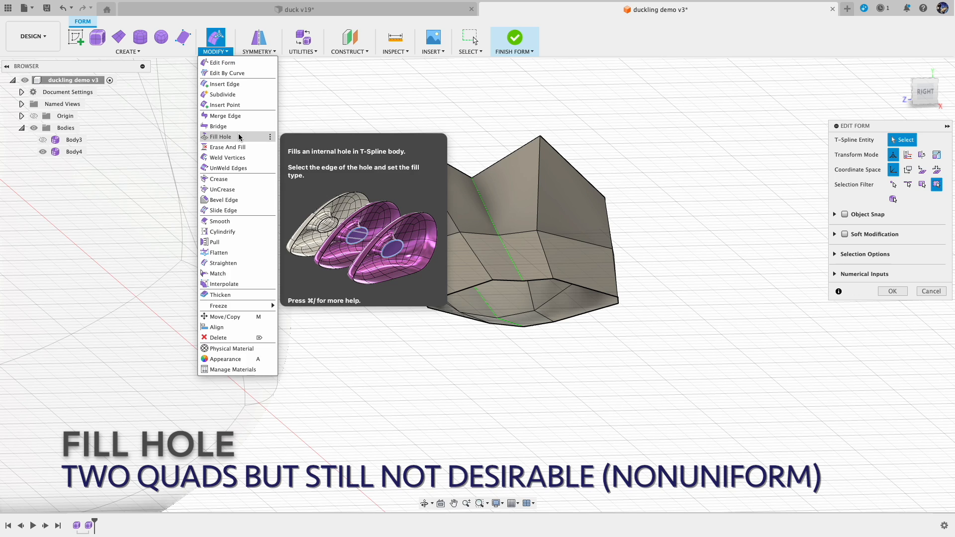
{"action": "left_click", "coordinate": [220, 136]}
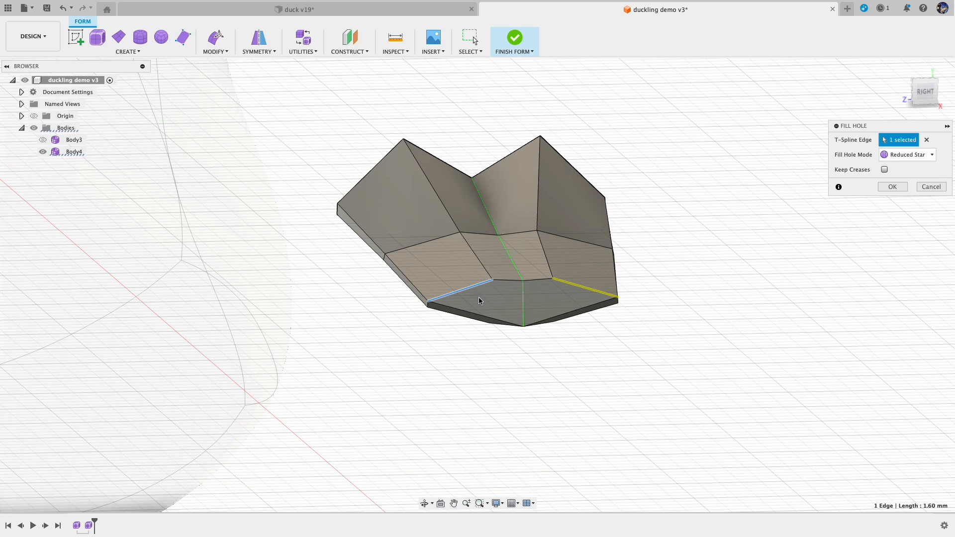
{"action": "mouse_move", "coordinate": [496, 272]}
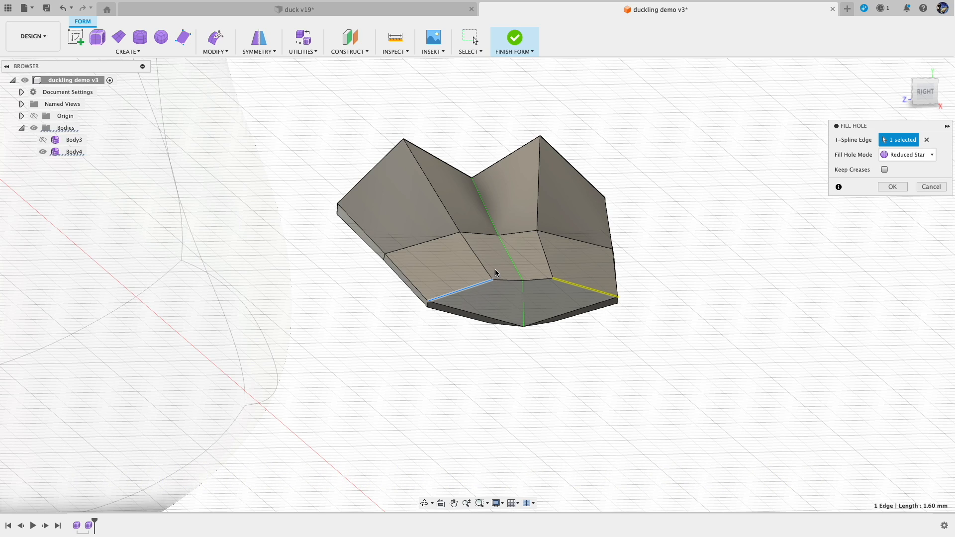
{"action": "mouse_move", "coordinate": [528, 294]}
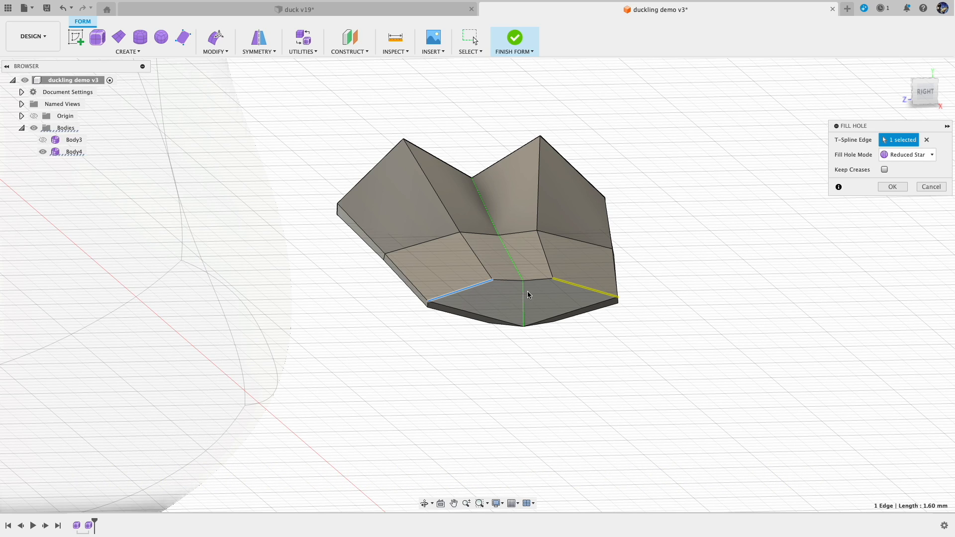
{"action": "mouse_move", "coordinate": [932, 183]}
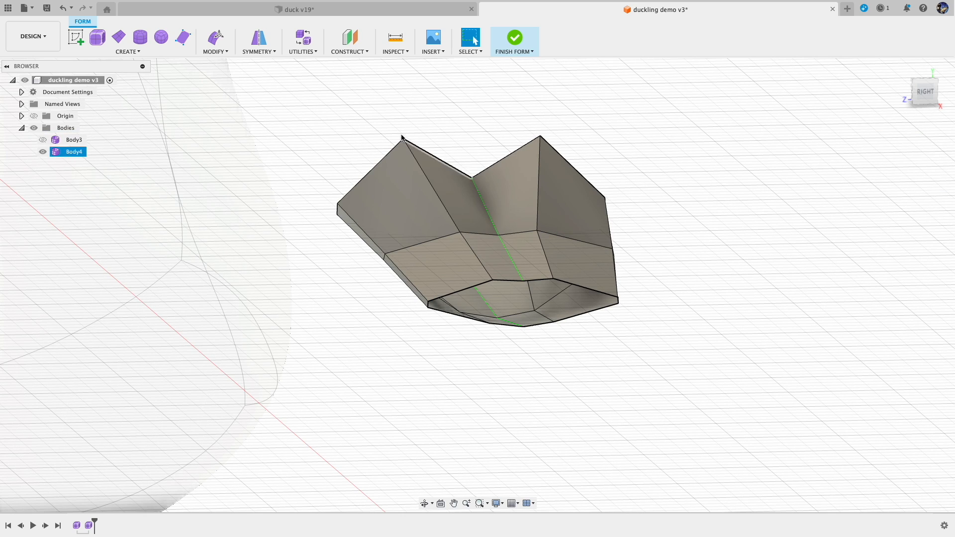
{"action": "left_click", "coordinate": [127, 43]}
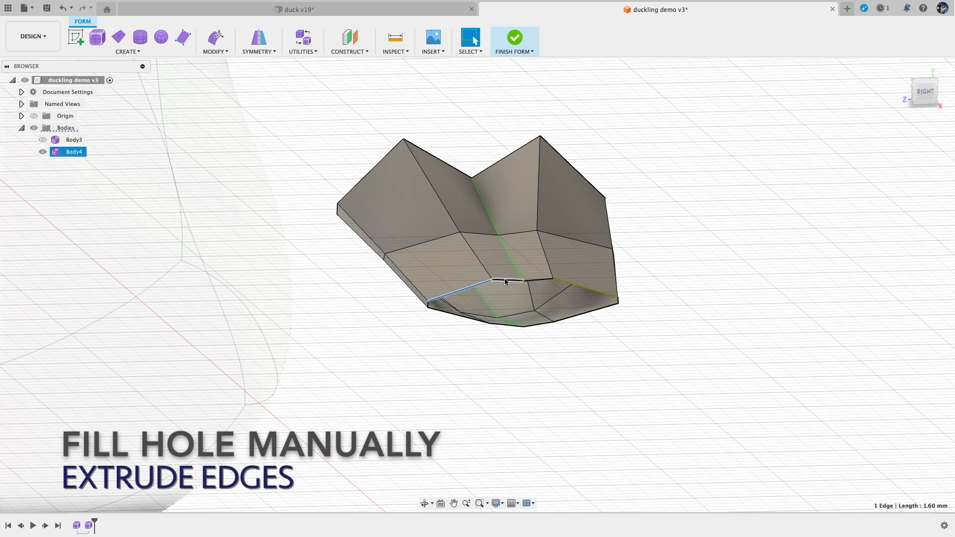
Step: Extrude the selected rim edges inward and weld the corner vertices to close the opening
{"action": "left_click", "coordinate": [542, 281]}
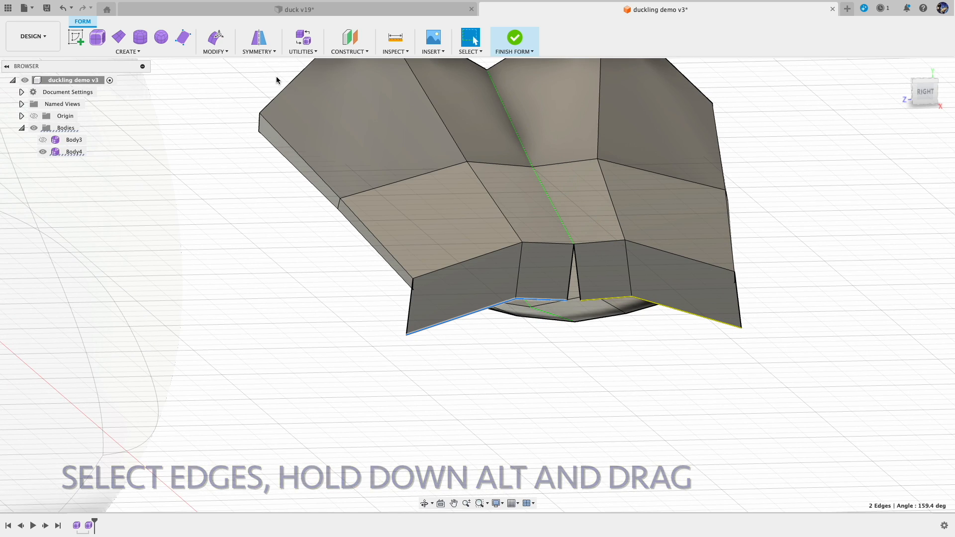
{"action": "left_click", "coordinate": [215, 50]}
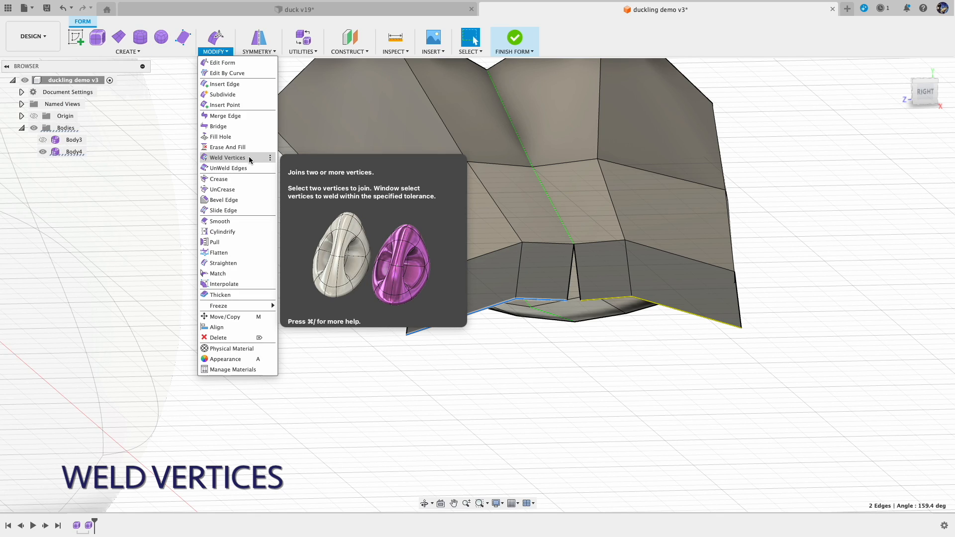
{"action": "left_click", "coordinate": [227, 157]}
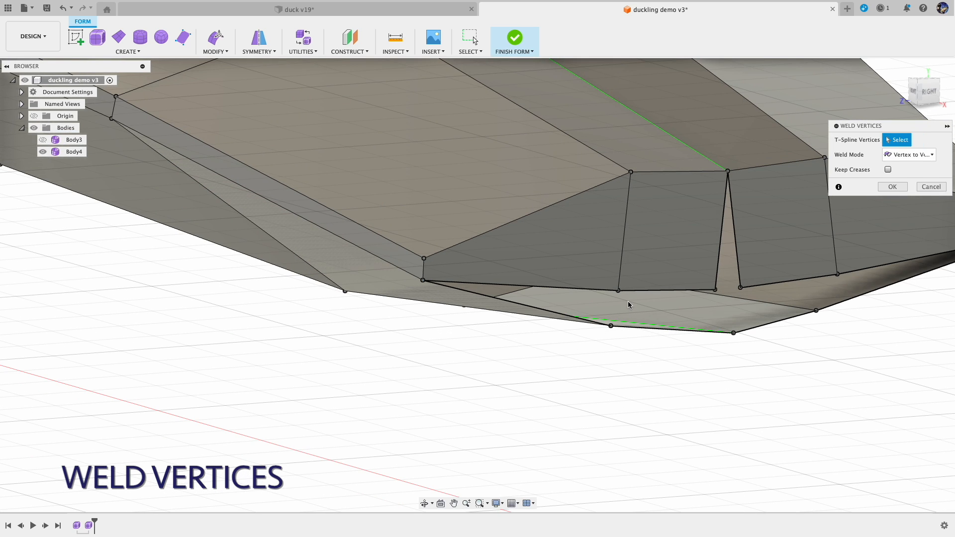
{"action": "left_click", "coordinate": [734, 335]}
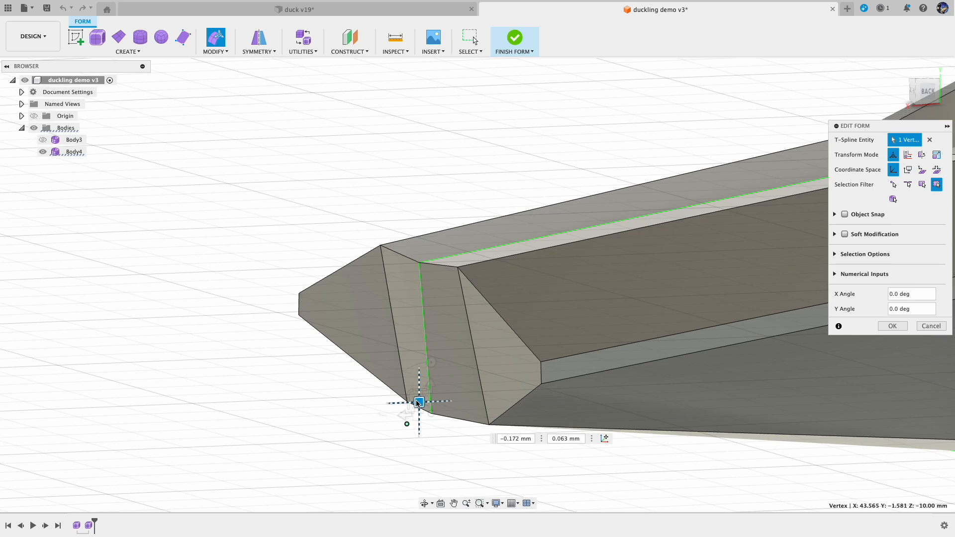
{"action": "left_click_drag", "start_coordinate": [417, 401], "coordinate": [397, 254]}
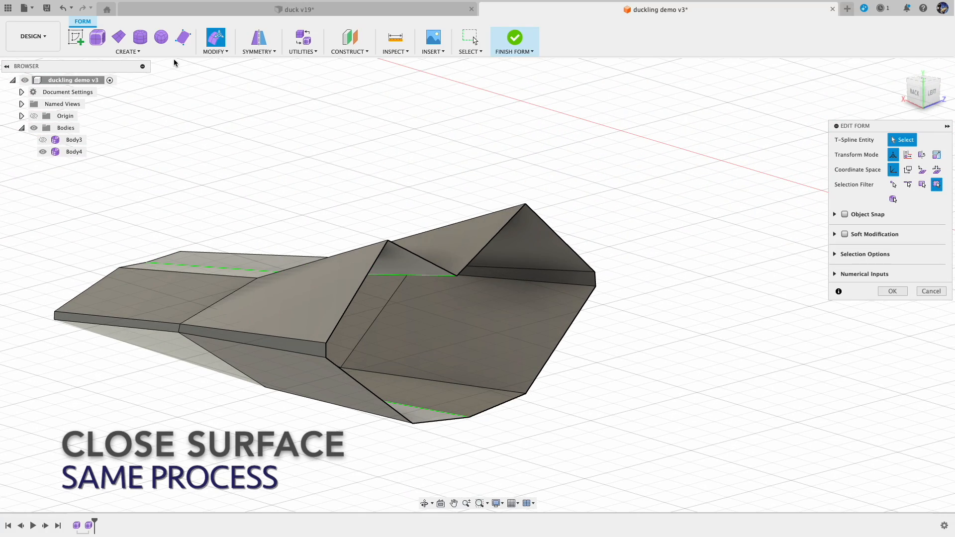
{"action": "mouse_move", "coordinate": [214, 40]}
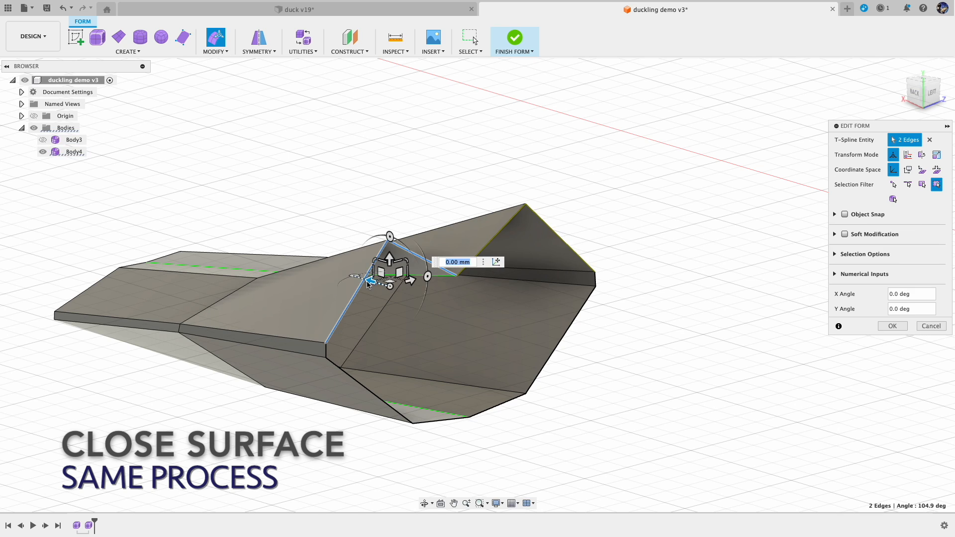
Step: Merge the remaining open edge pairs and weld their vertices into a closed T-spline body
{"action": "left_click", "coordinate": [214, 43]}
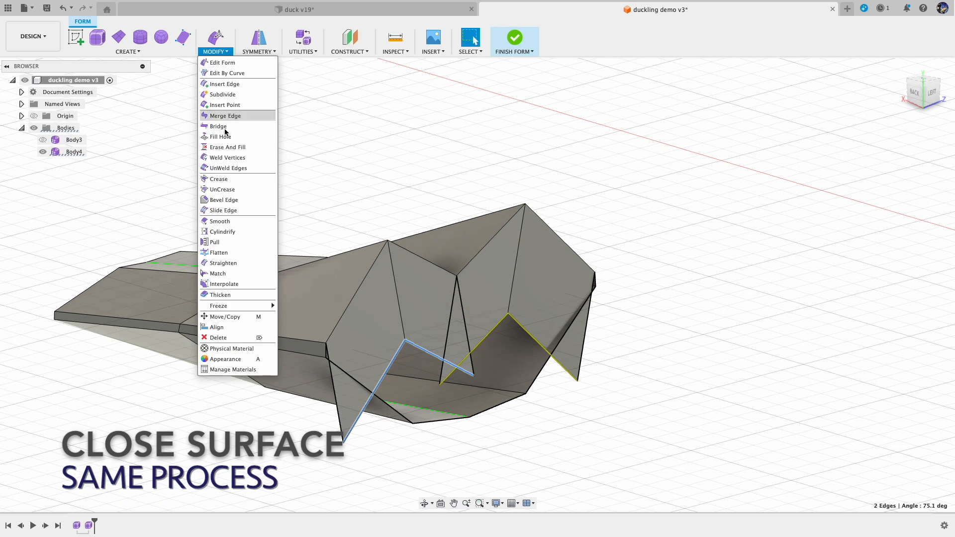
{"action": "left_click", "coordinate": [227, 157]}
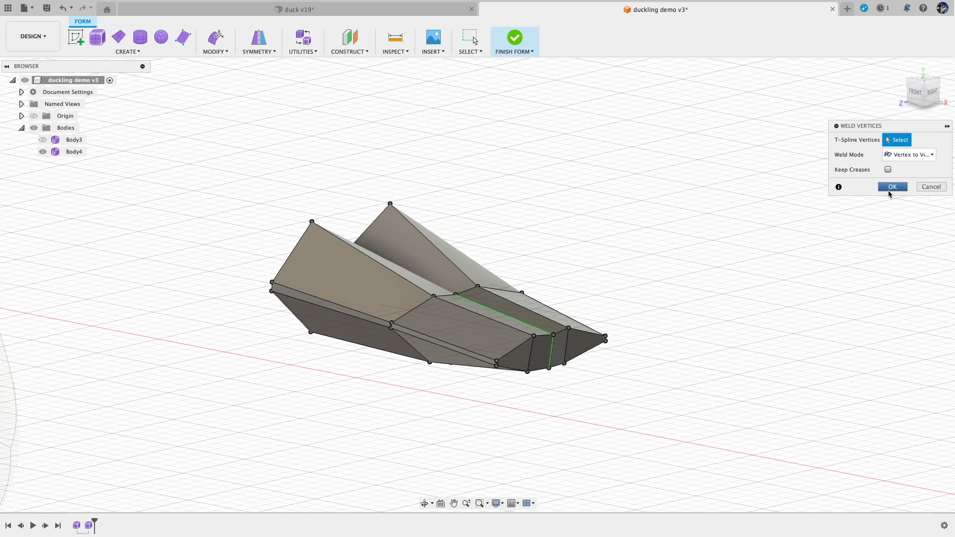
{"action": "left_click", "coordinate": [891, 186]}
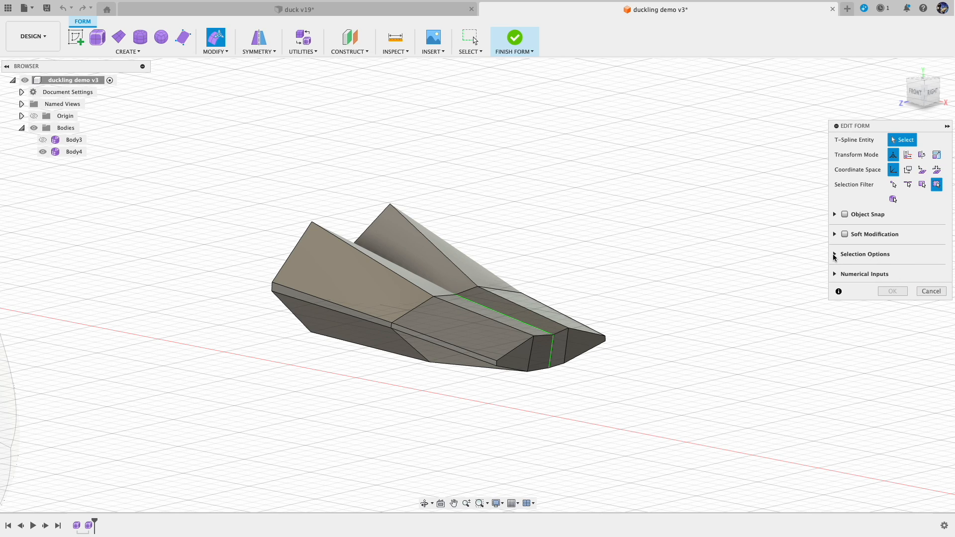
{"action": "key", "text": "ctrl+3"}
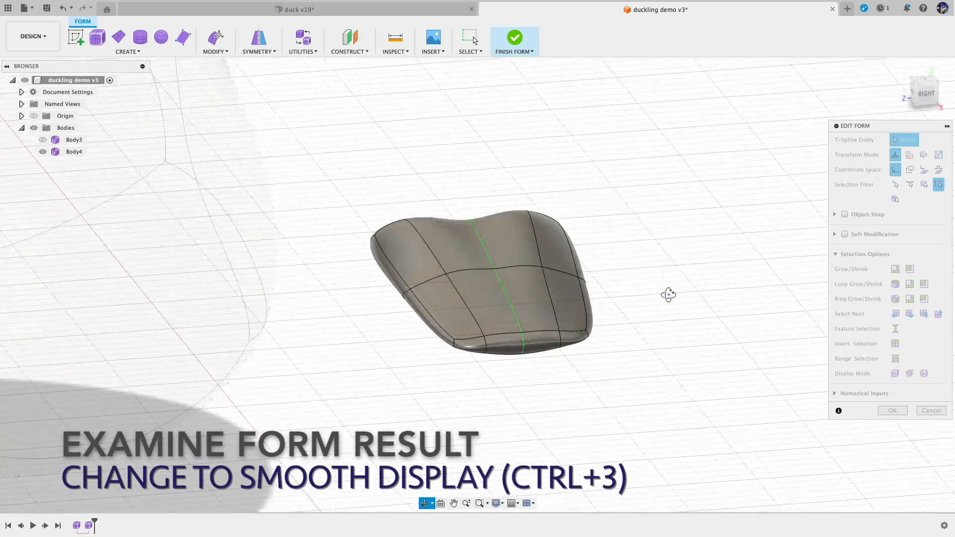
{"action": "left_click_drag", "start_coordinate": [669, 295], "coordinate": [683, 300]}
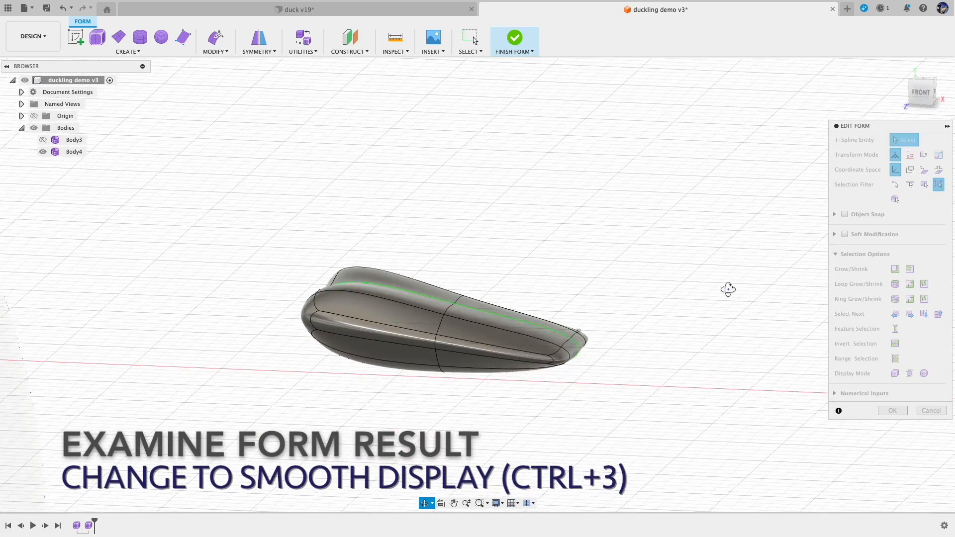
{"action": "key", "text": "ctrl+3"}
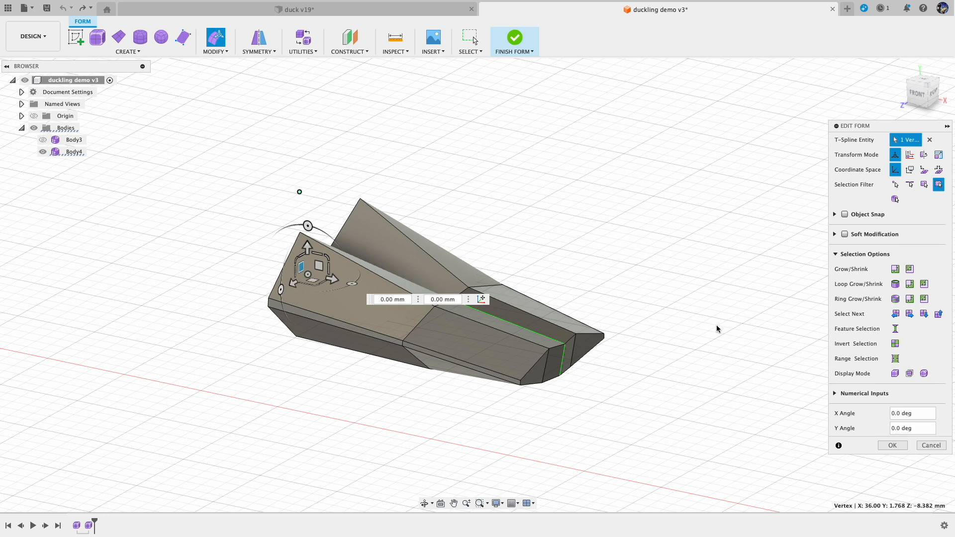
Step: Crease the beak's corner vertices so its tips stay sharp in the smoothed form
{"action": "left_click", "coordinate": [214, 42]}
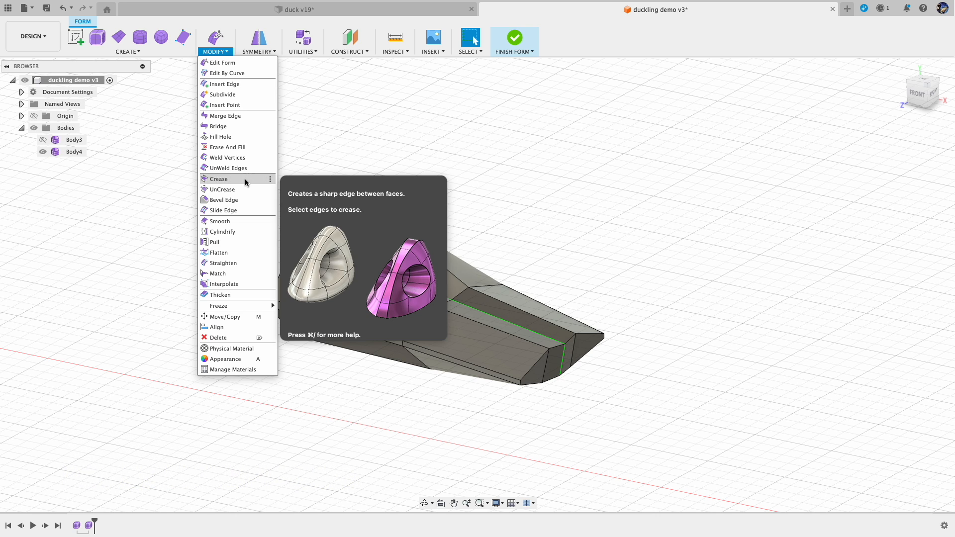
{"action": "left_click", "coordinate": [219, 178]}
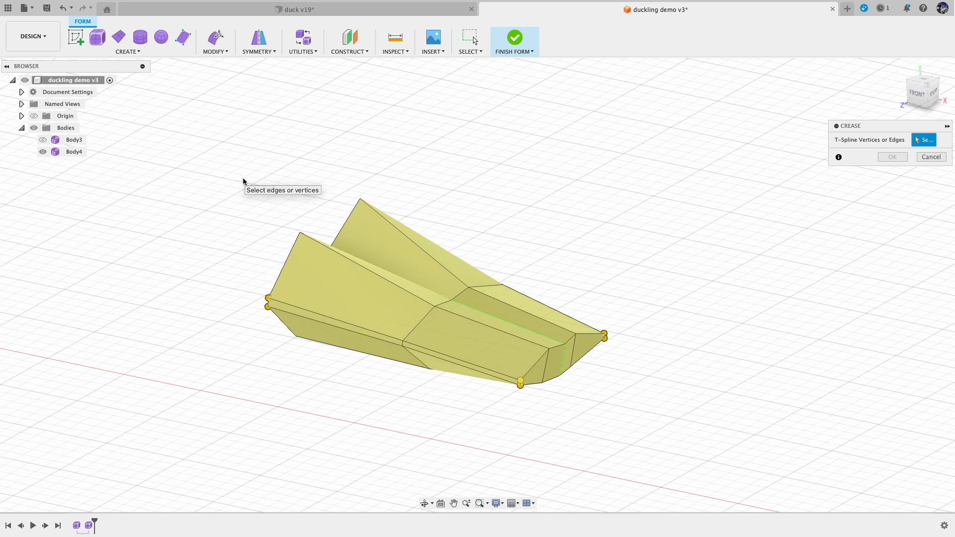
{"action": "mouse_move", "coordinate": [301, 237]}
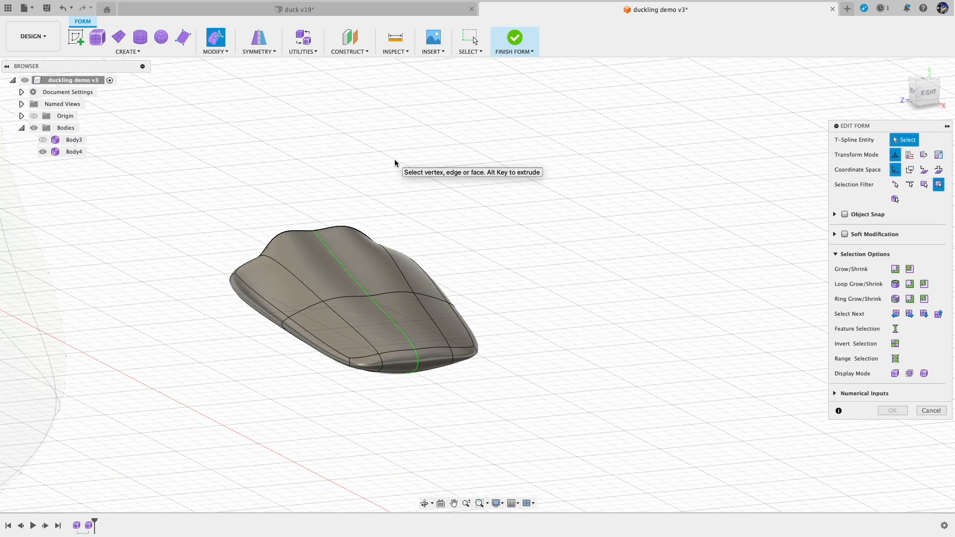
{"action": "left_click", "coordinate": [214, 42]}
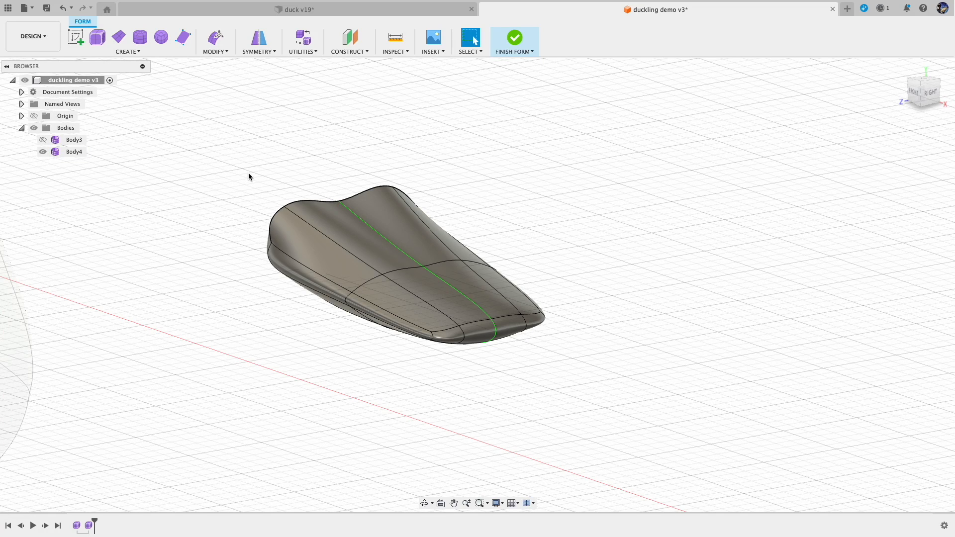
Step: Pull the beak's back edge with Edit Form into a rounder, tapered shape
{"action": "left_click", "coordinate": [72, 151]}
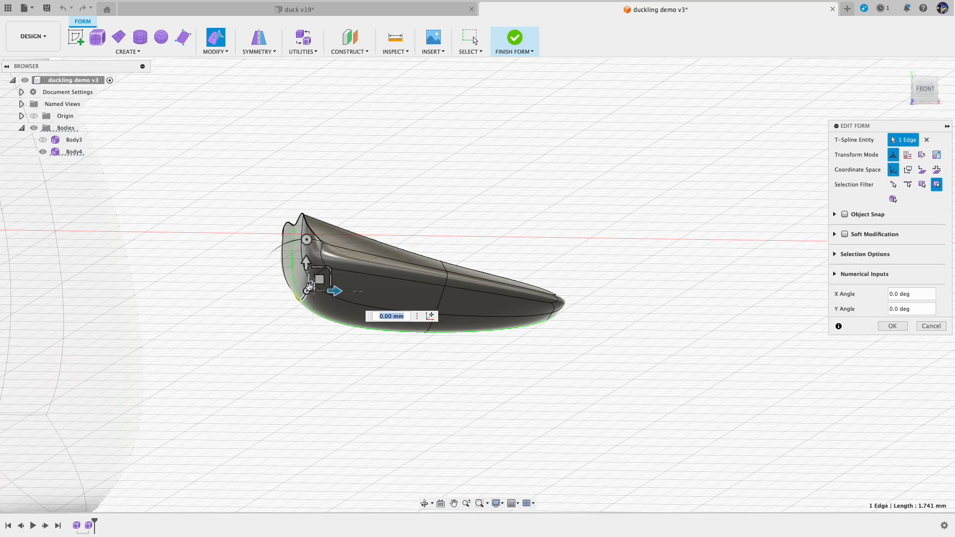
{"action": "left_click_drag", "start_coordinate": [334, 292], "coordinate": [299, 302]}
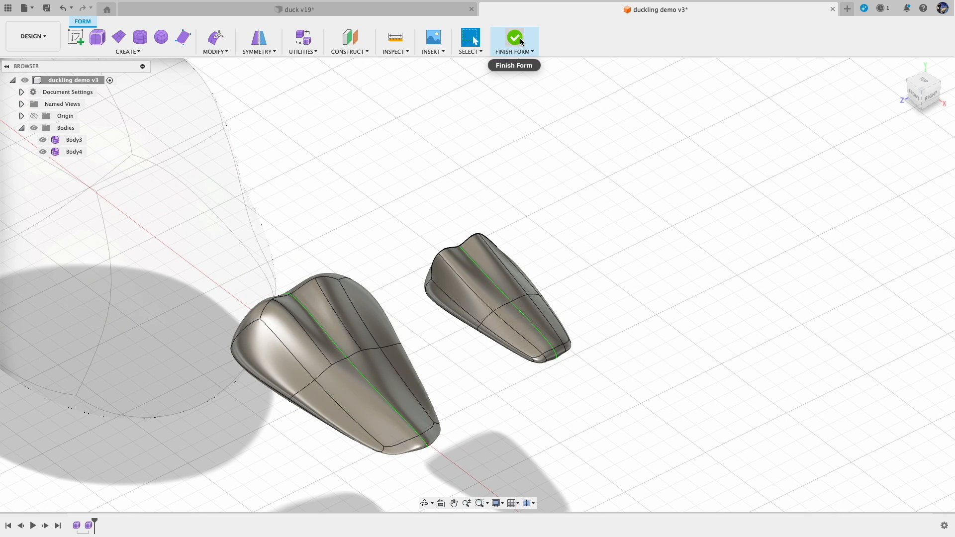
Step: Finish the form and scale the beak body Body4 uniformly by a factor of 1.8
{"action": "left_click", "coordinate": [514, 37]}
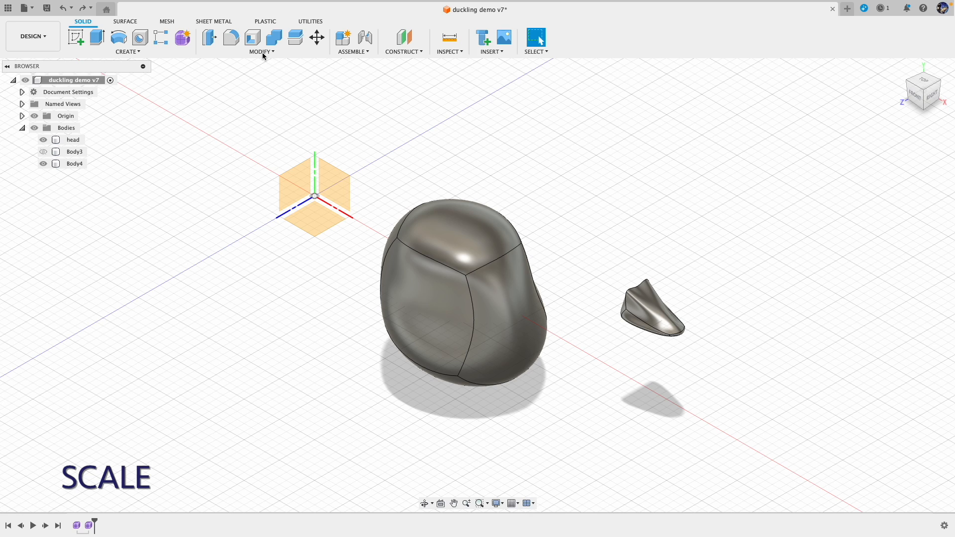
{"action": "left_click", "coordinate": [261, 50]}
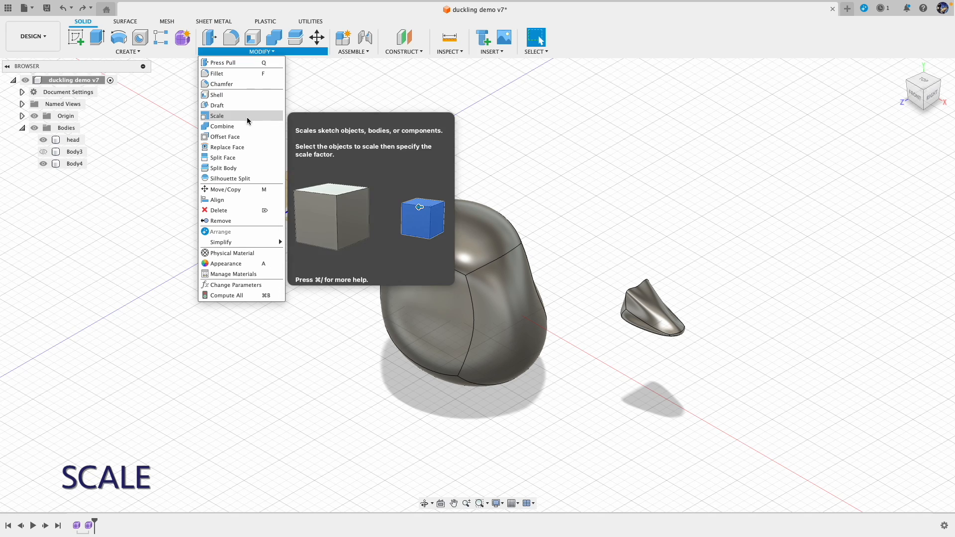
{"action": "left_click", "coordinate": [218, 116]}
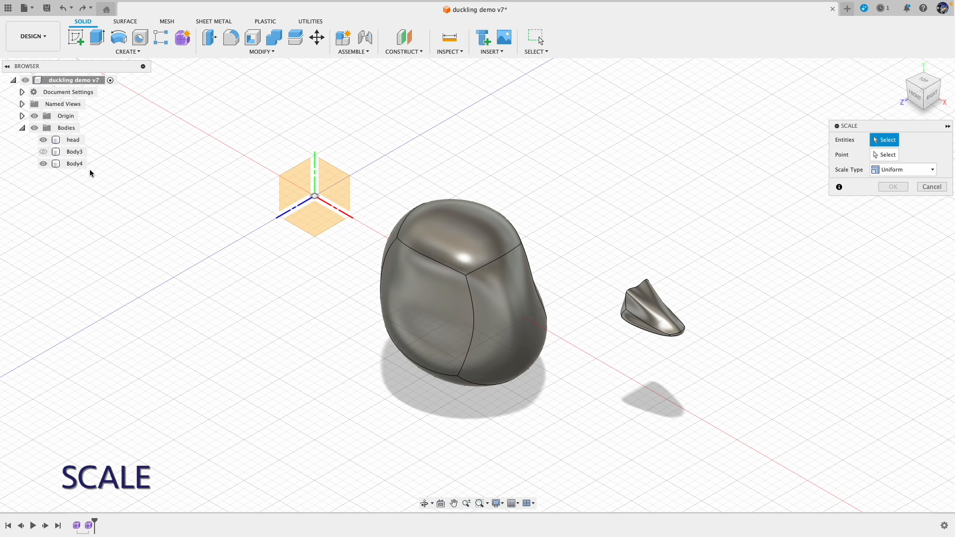
{"action": "left_click", "coordinate": [651, 307]}
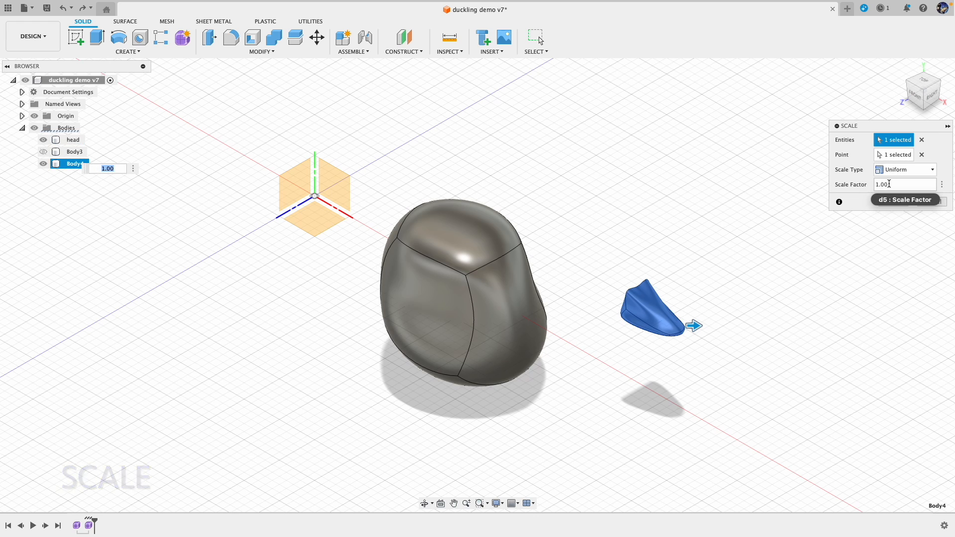
{"action": "left_click", "coordinate": [904, 184]}
{"action": "type", "text": "1.8"}
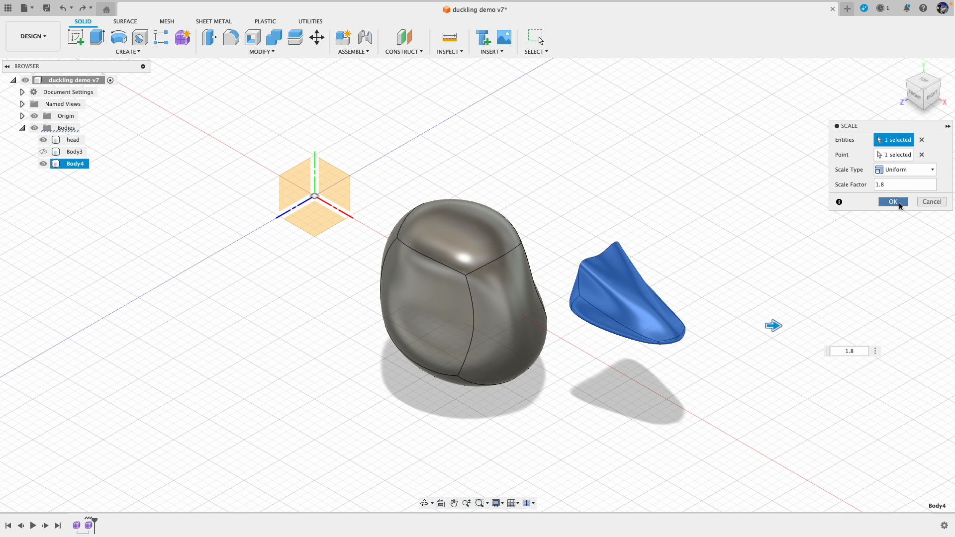
{"action": "left_click", "coordinate": [893, 202]}
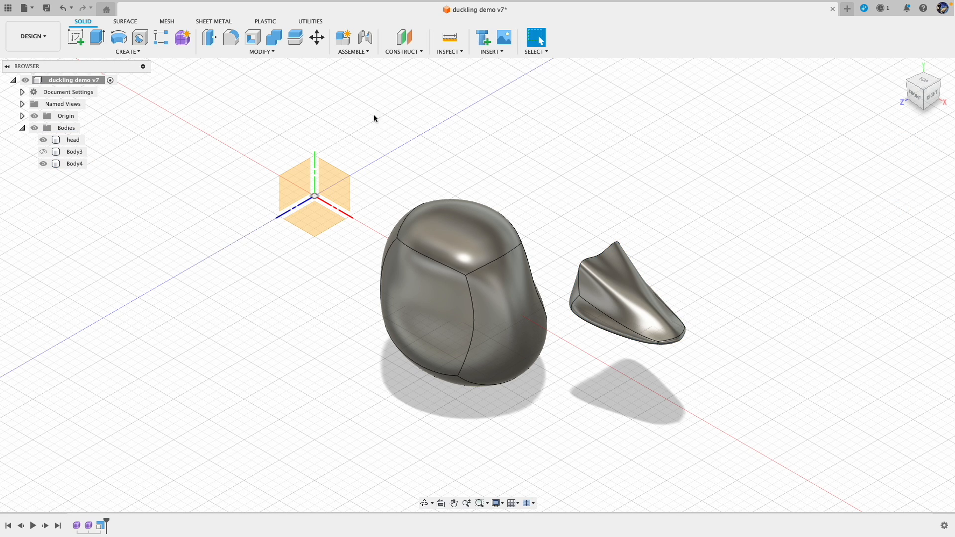
Step: Align the beak from a point on it to a point on the head so it sits inside
{"action": "left_click", "coordinate": [262, 51]}
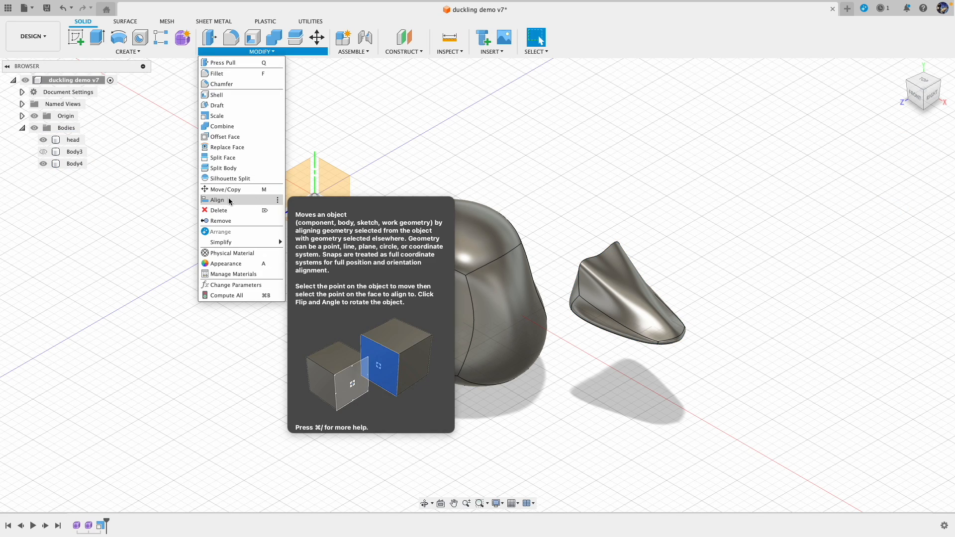
{"action": "left_click", "coordinate": [218, 200]}
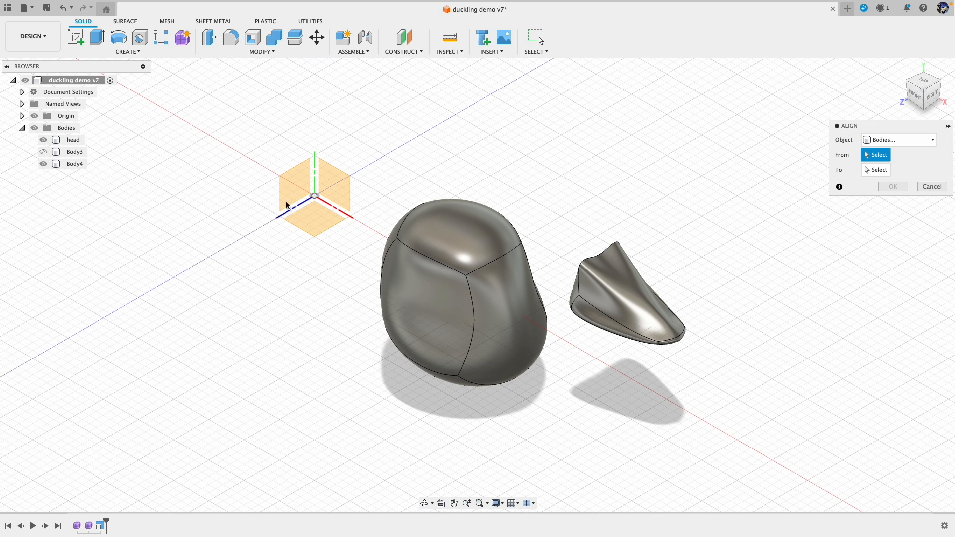
{"action": "left_click", "coordinate": [624, 287]}
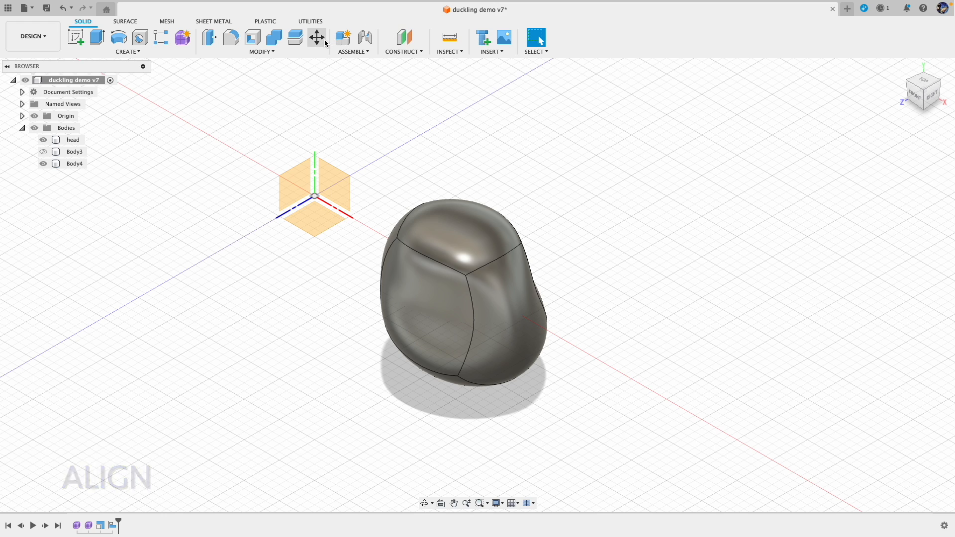
Step: Move Body4 out from the head's front with a -5 deg Z angle tilt
{"action": "left_click", "coordinate": [316, 37]}
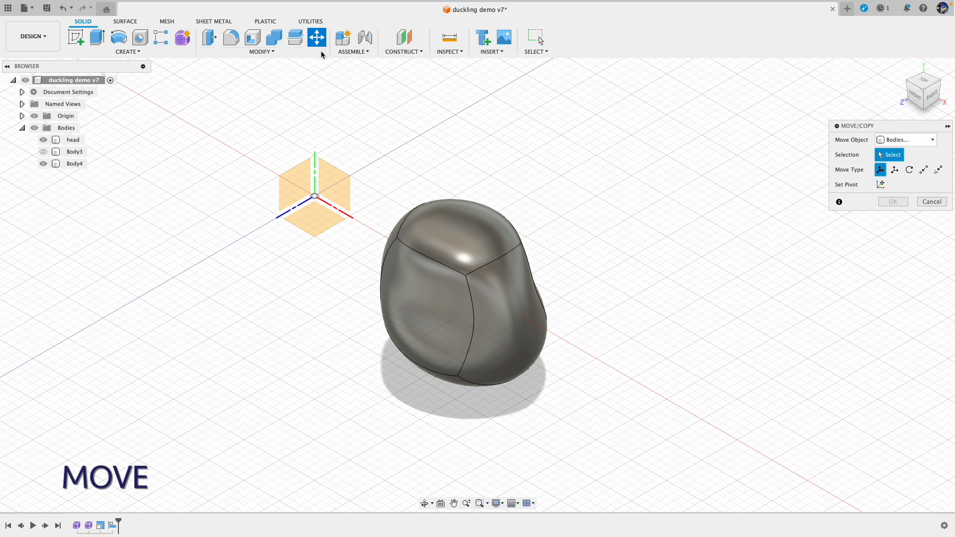
{"action": "left_click", "coordinate": [75, 163]}
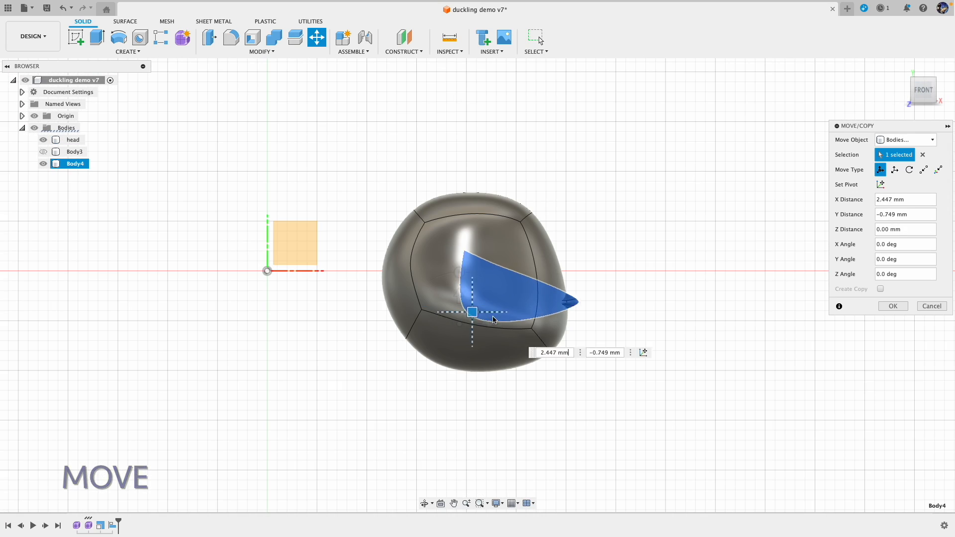
{"action": "left_click_drag", "start_coordinate": [472, 312], "coordinate": [545, 338]}
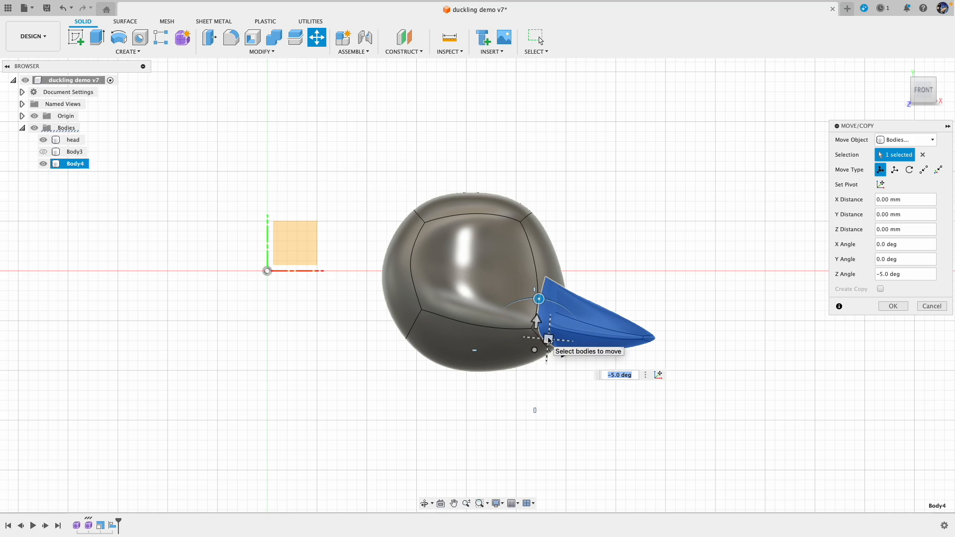
{"action": "left_click", "coordinate": [892, 305]}
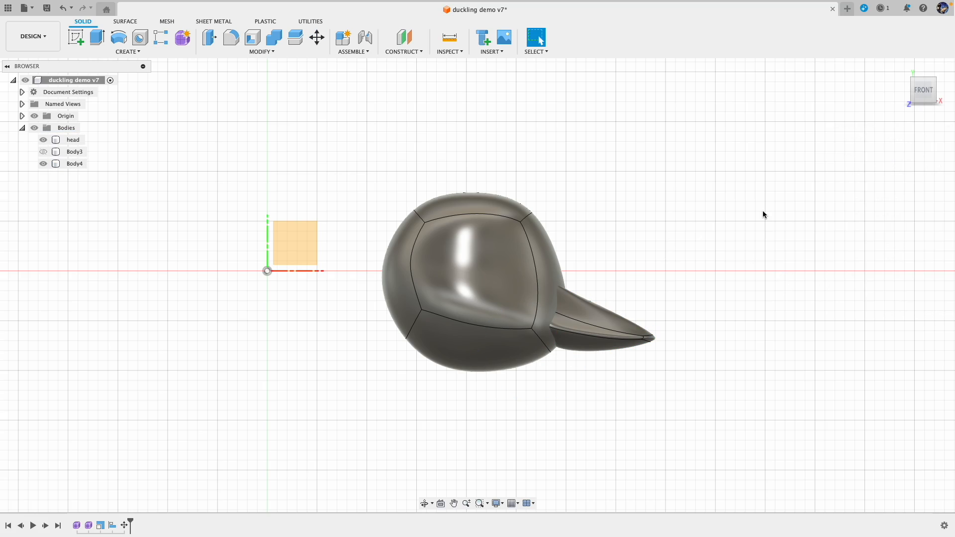